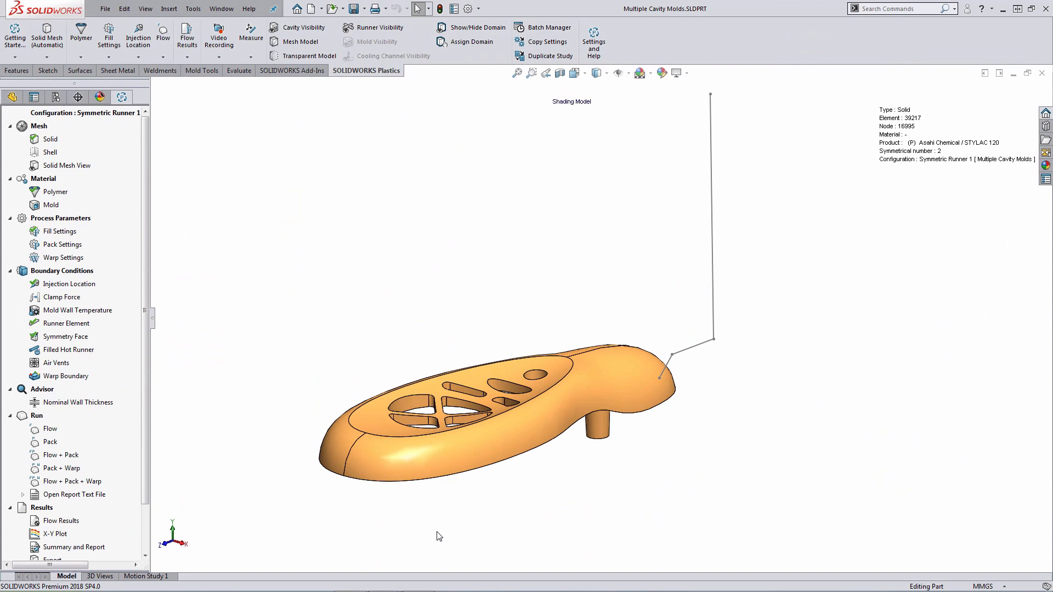
{"action": "mouse_move", "coordinate": [481, 477]}
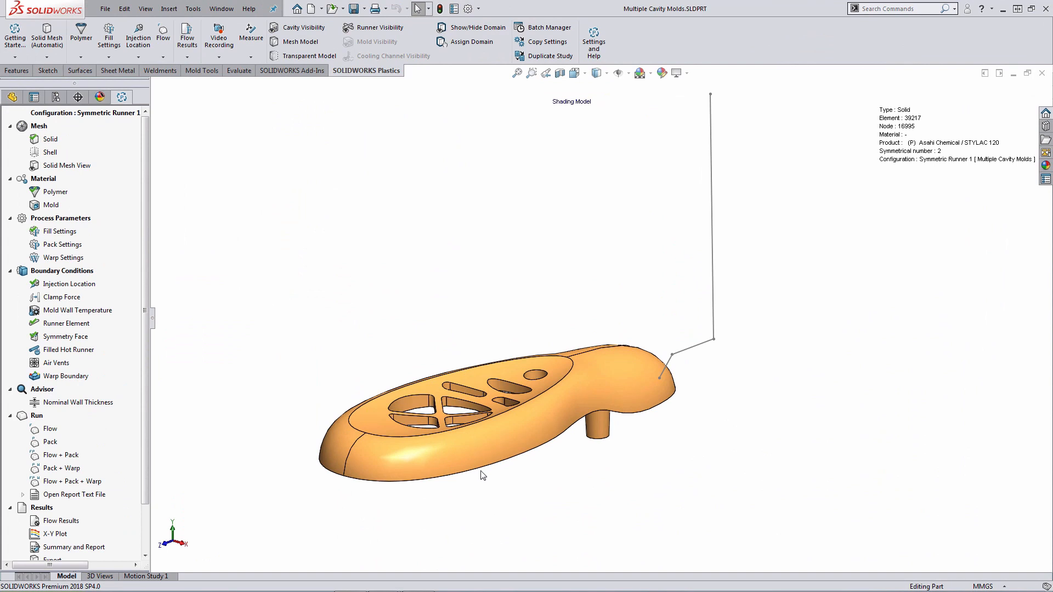
Launch the manual Solid Mesh wizard from the PlasticsManager tree to its Mesh Options step.
{"action": "left_click", "coordinate": [292, 70]}
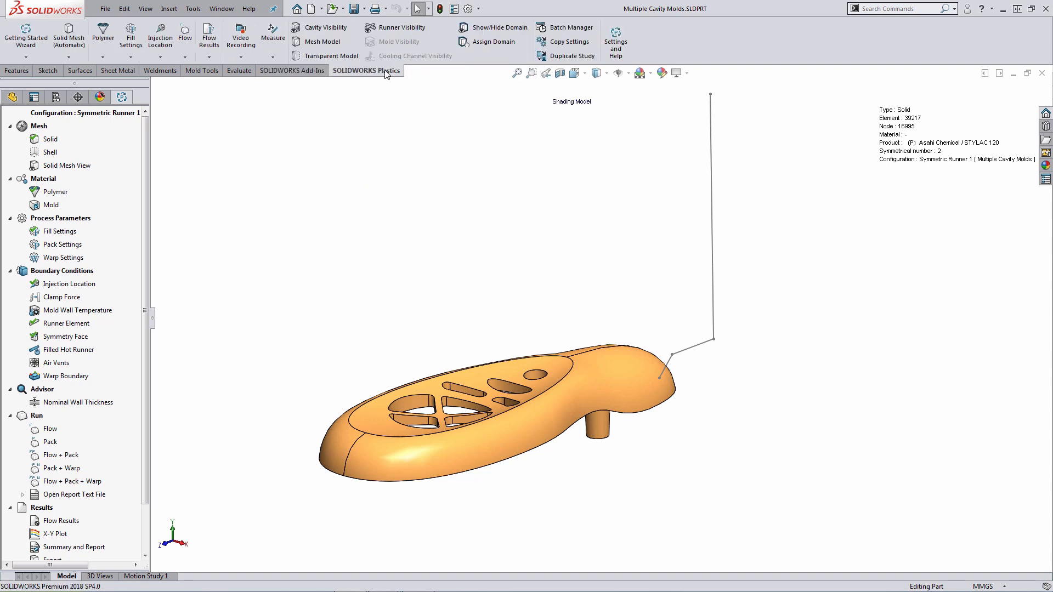
{"action": "mouse_move", "coordinate": [122, 97]}
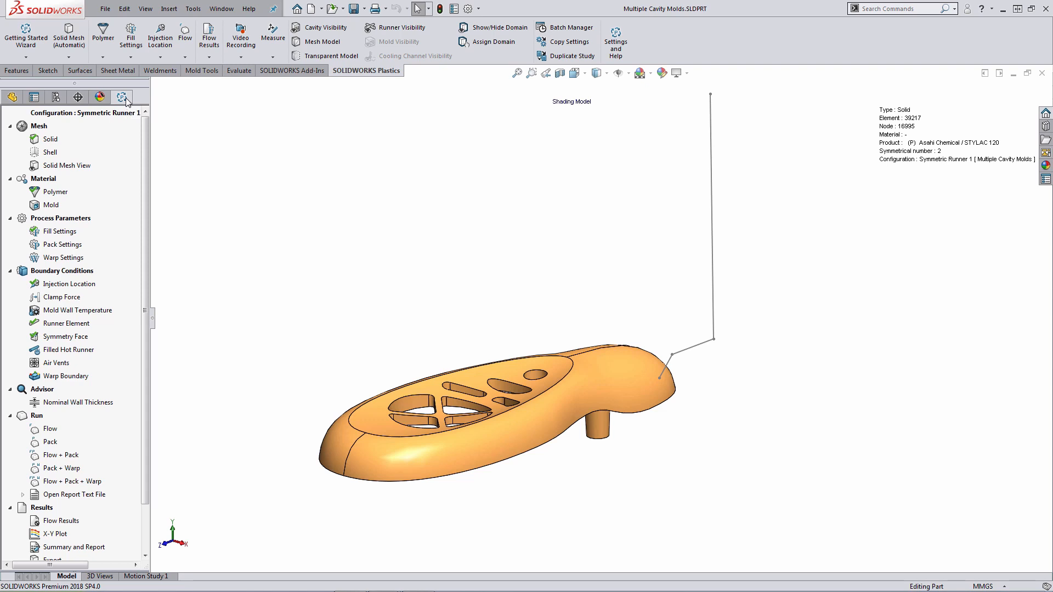
{"action": "mouse_move", "coordinate": [123, 98]}
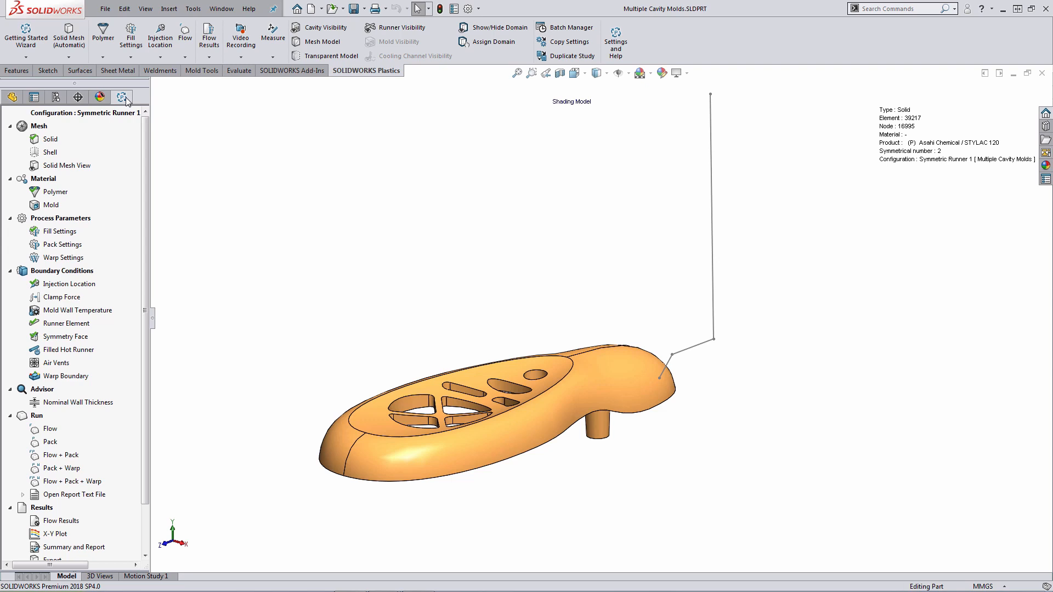
{"action": "left_click", "coordinate": [50, 139]}
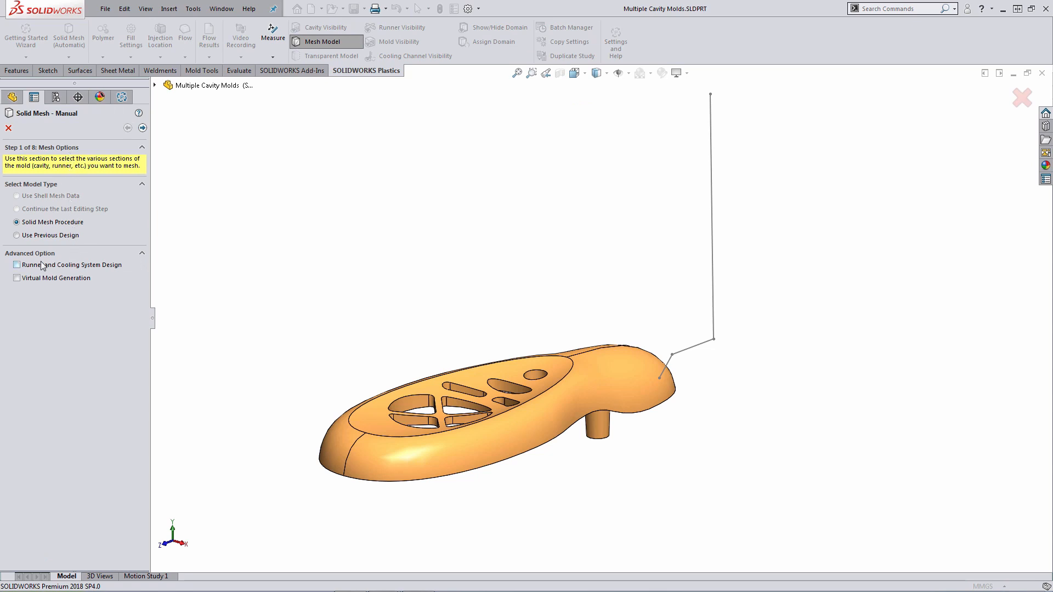
Enable Runner and Cooling System Design and confirm Yes to reuse the previous meshing parameters.
{"action": "left_click", "coordinate": [15, 264]}
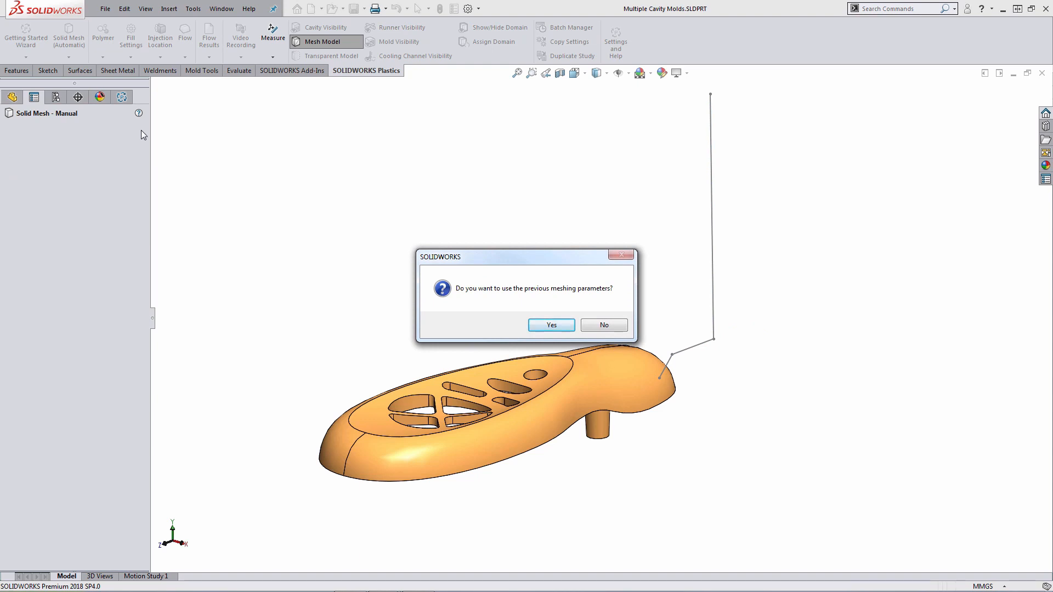
{"action": "mouse_move", "coordinate": [465, 268]}
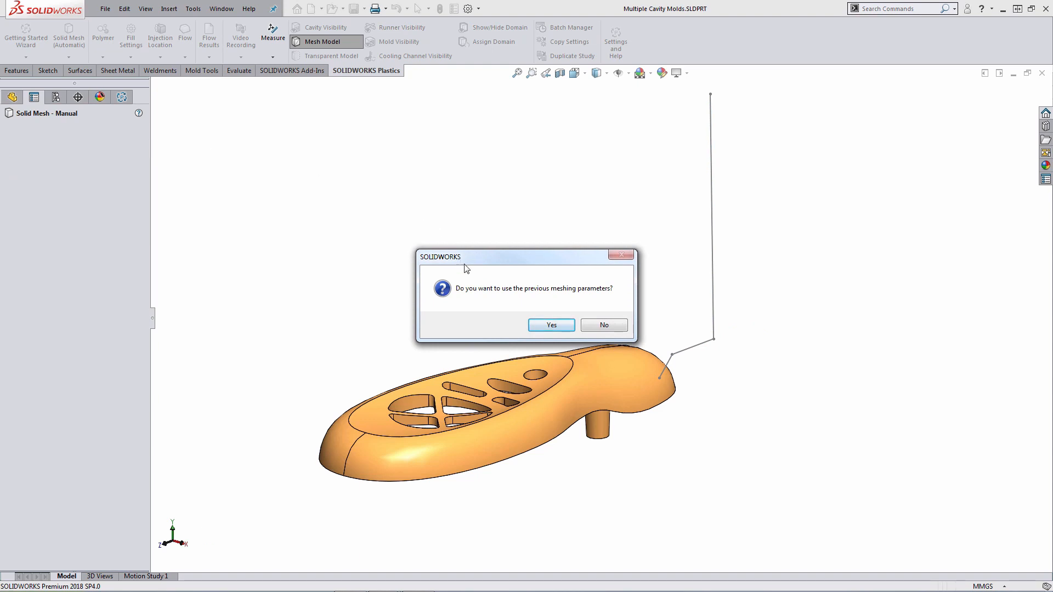
{"action": "left_click", "coordinate": [550, 324]}
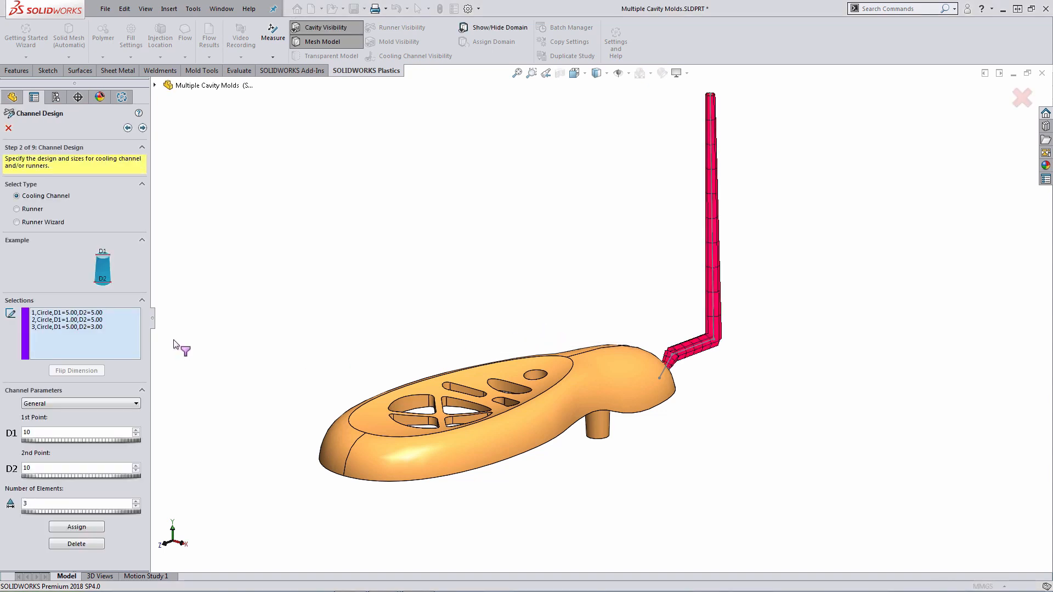
{"action": "mouse_move", "coordinate": [101, 333]}
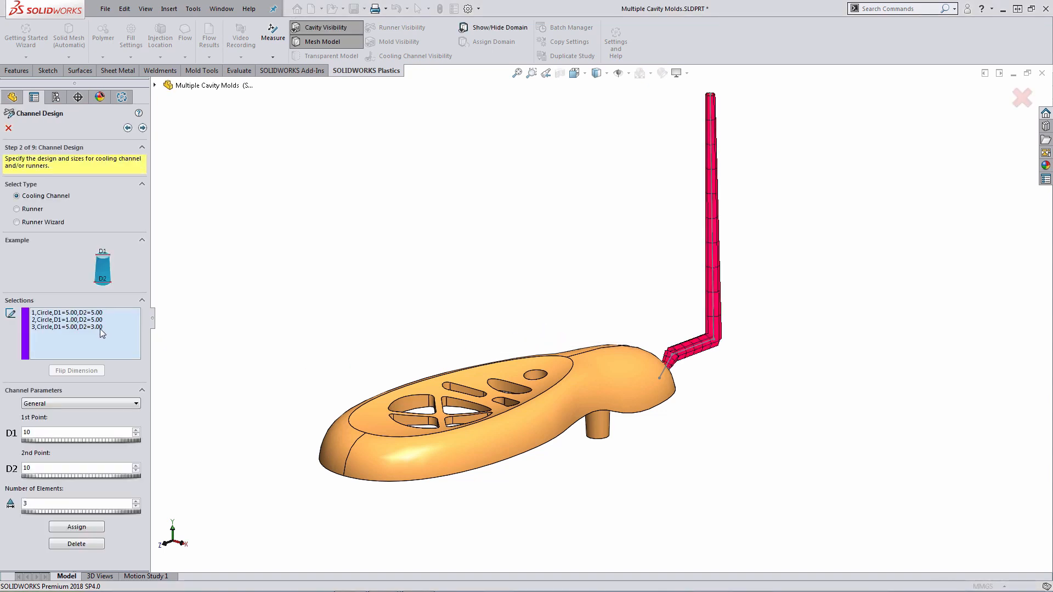
Delete the third Circle (vertical sprue) entry, set type to Runner and enable Use Draft Angle.
{"action": "left_click", "coordinate": [66, 326]}
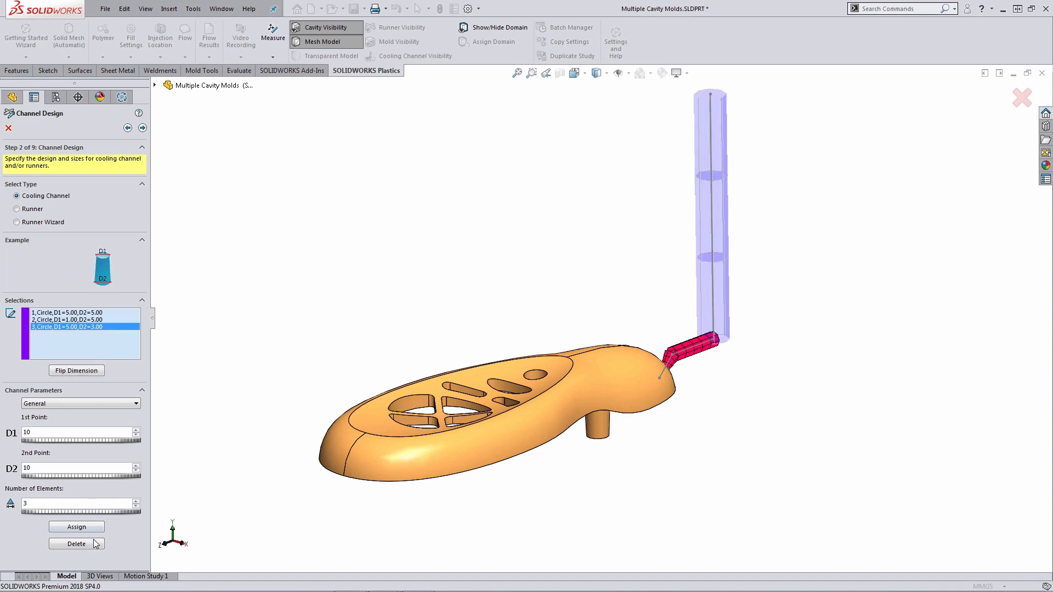
{"action": "left_click", "coordinate": [76, 543]}
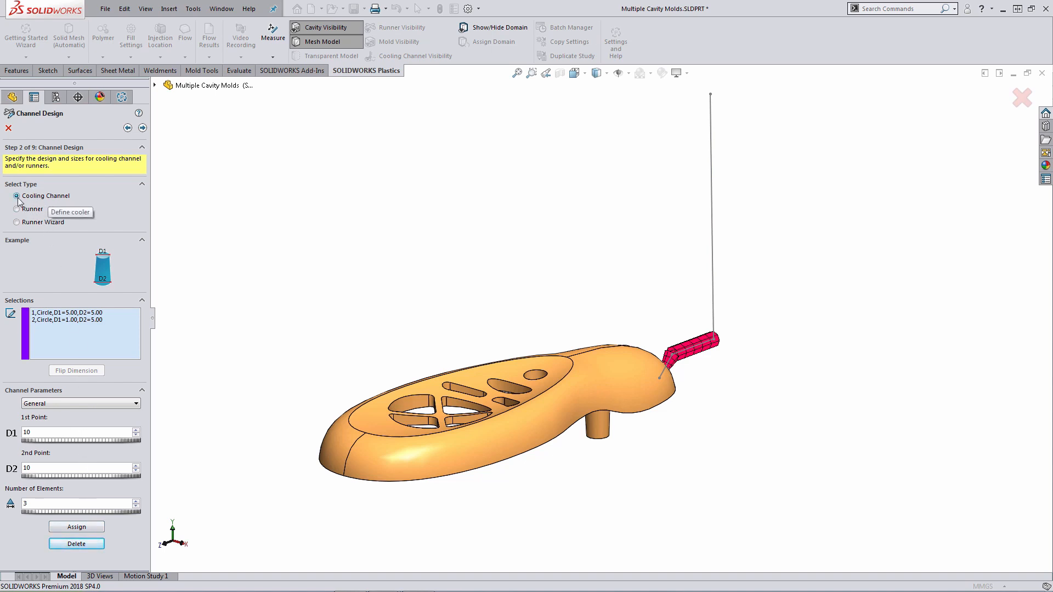
{"action": "left_click", "coordinate": [13, 209]}
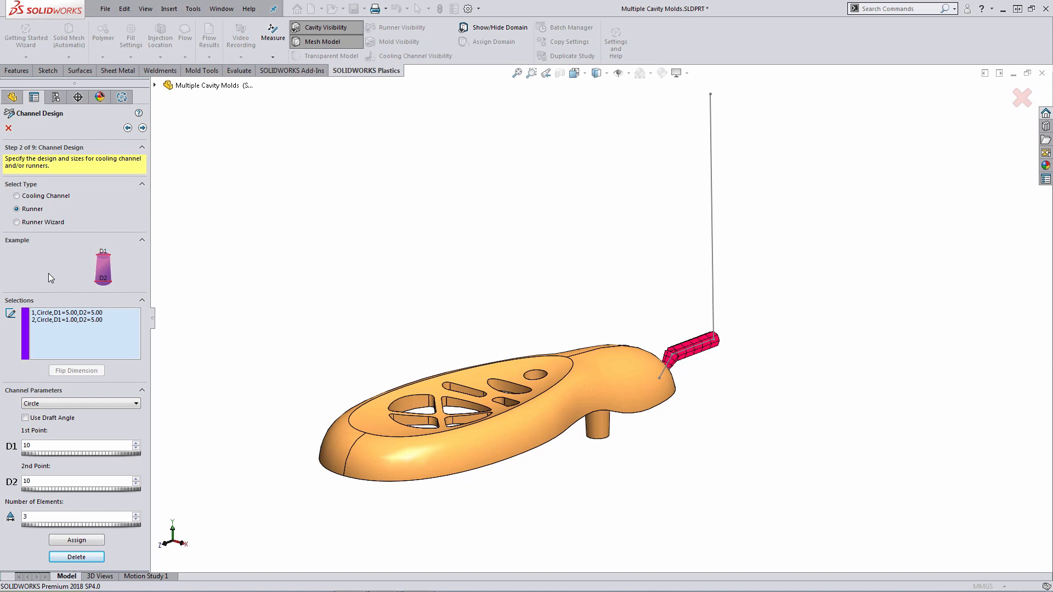
{"action": "mouse_move", "coordinate": [60, 380]}
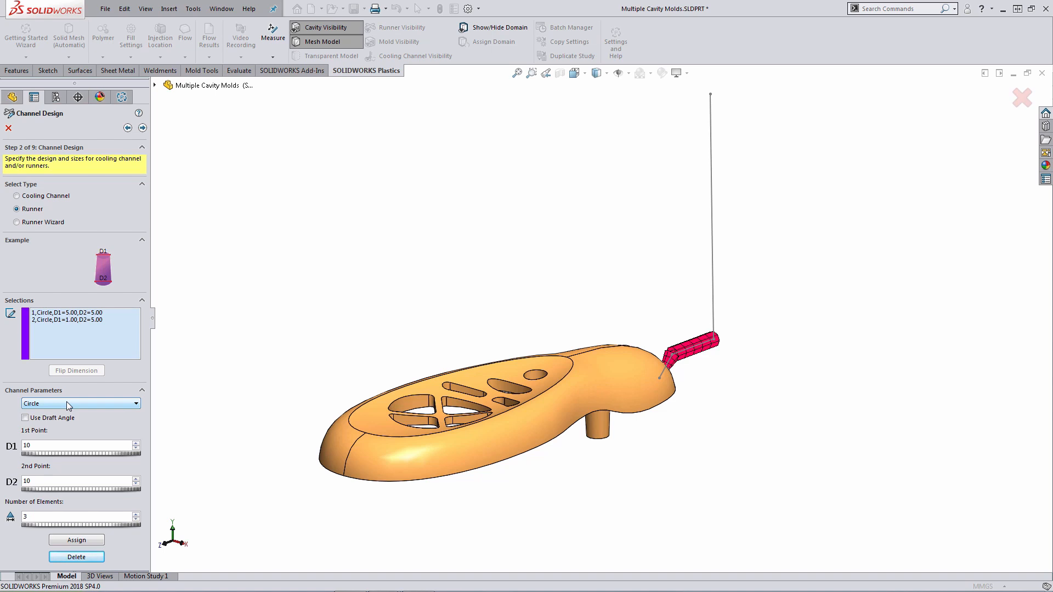
{"action": "mouse_move", "coordinate": [49, 419]}
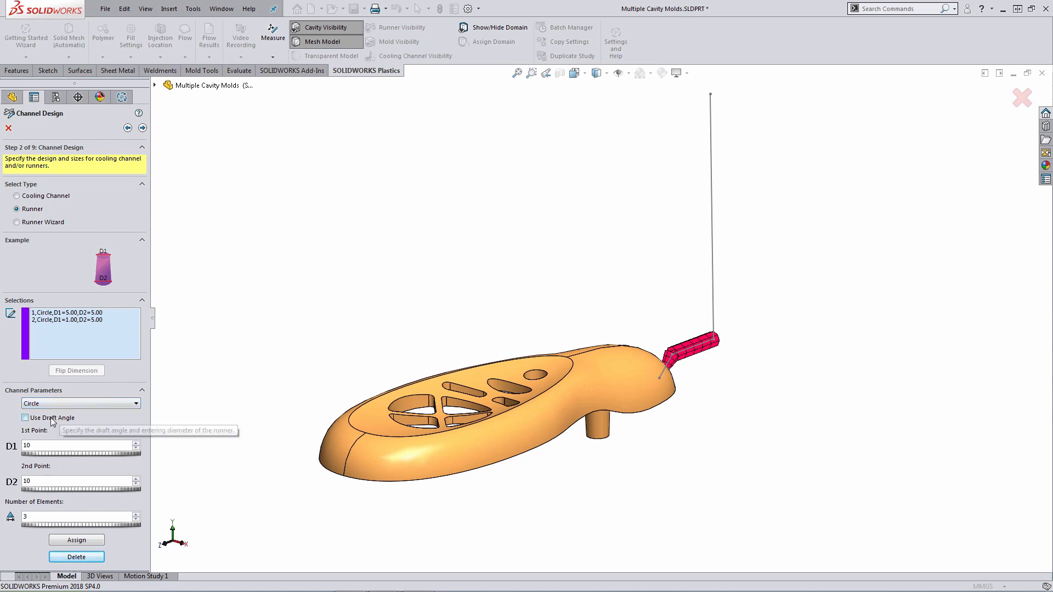
{"action": "left_click", "coordinate": [26, 418]}
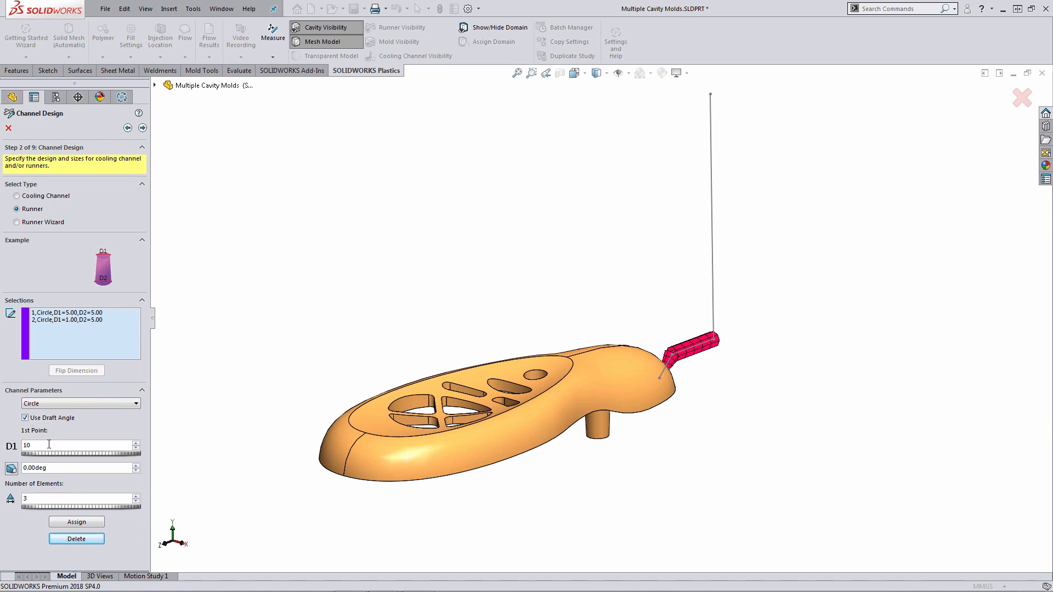
{"action": "mouse_move", "coordinate": [59, 469]}
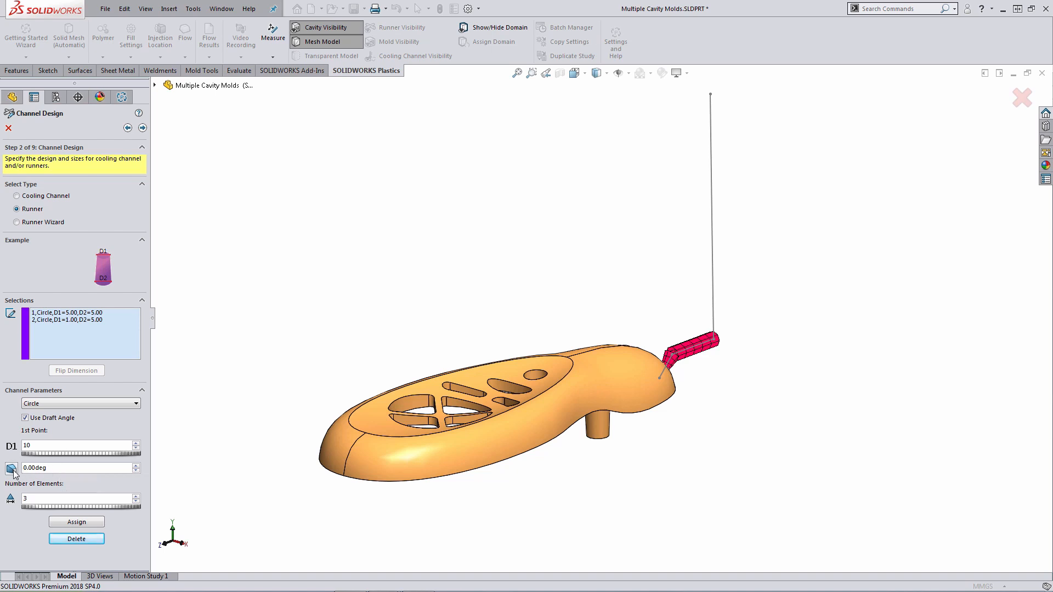
{"action": "mouse_move", "coordinate": [13, 469]}
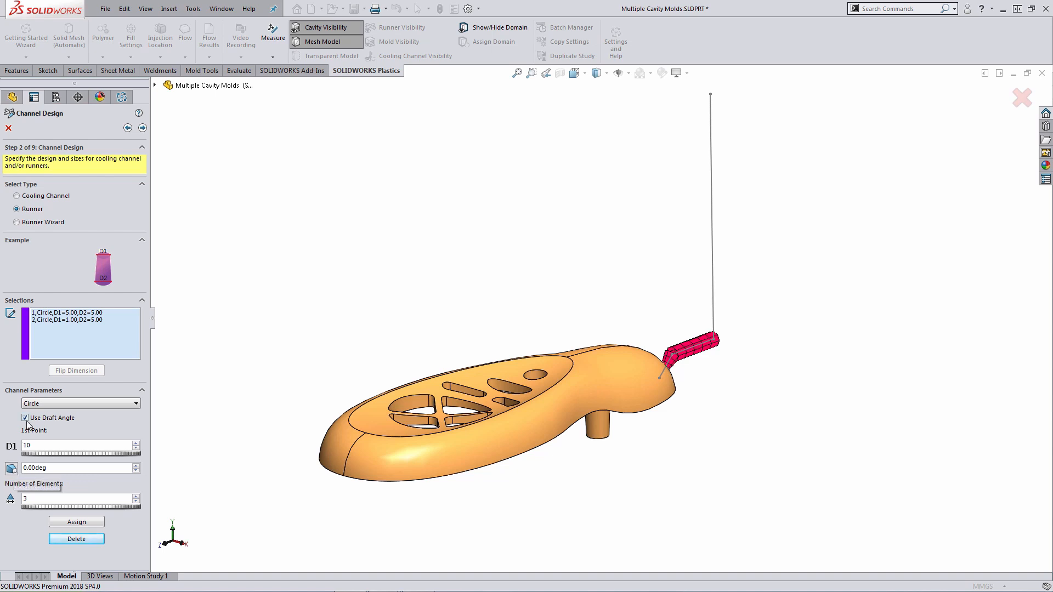
Assign a new vertical sprue tapering D1 5 to D2 3 mm over 10 elements, flipping dimensions to keep that order.
{"action": "left_click", "coordinate": [26, 418]}
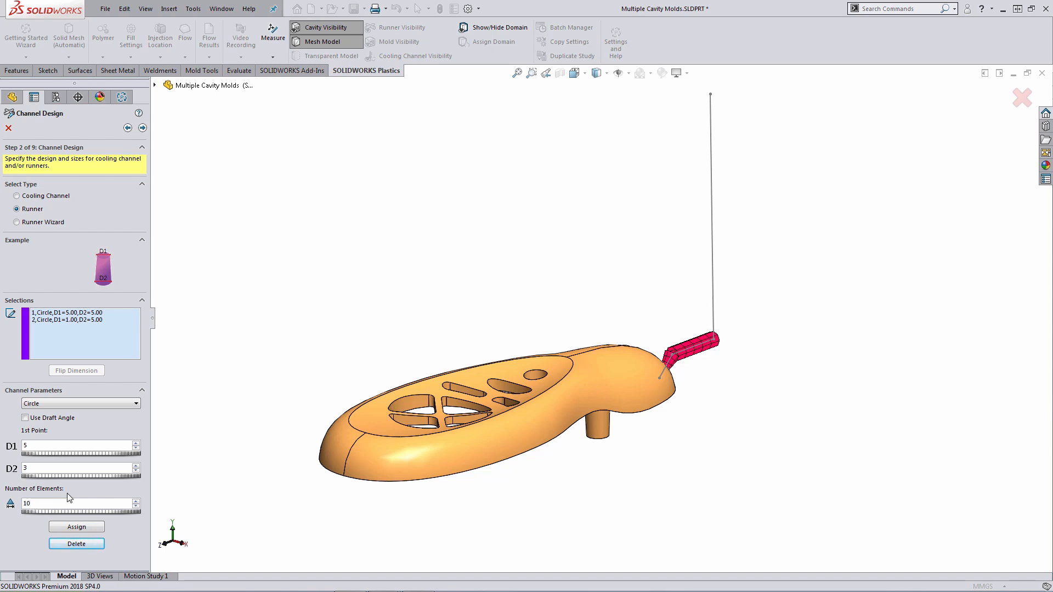
{"action": "mouse_move", "coordinate": [198, 423]}
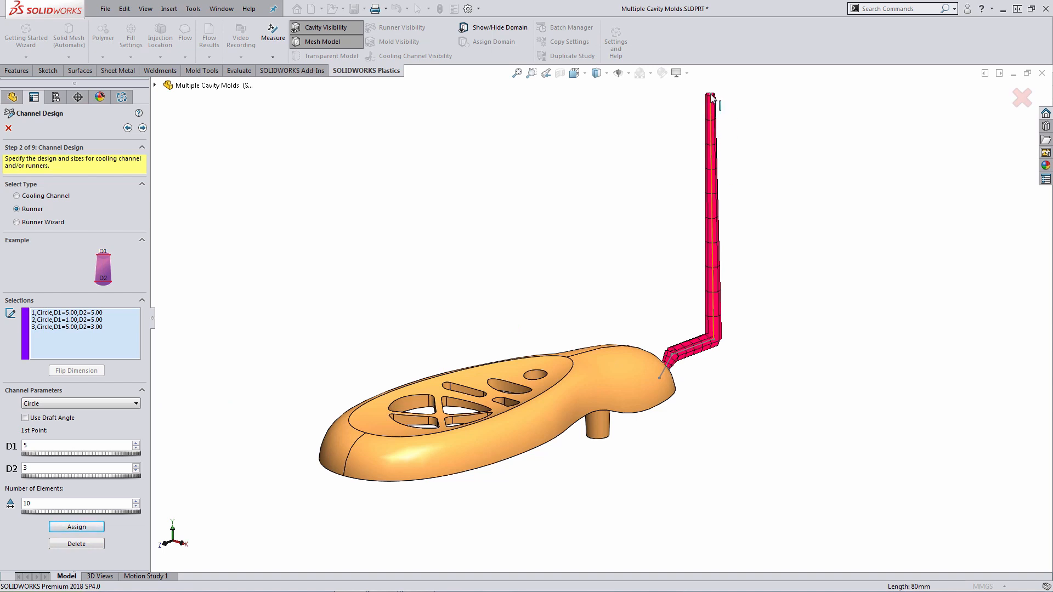
{"action": "left_click", "coordinate": [65, 327]}
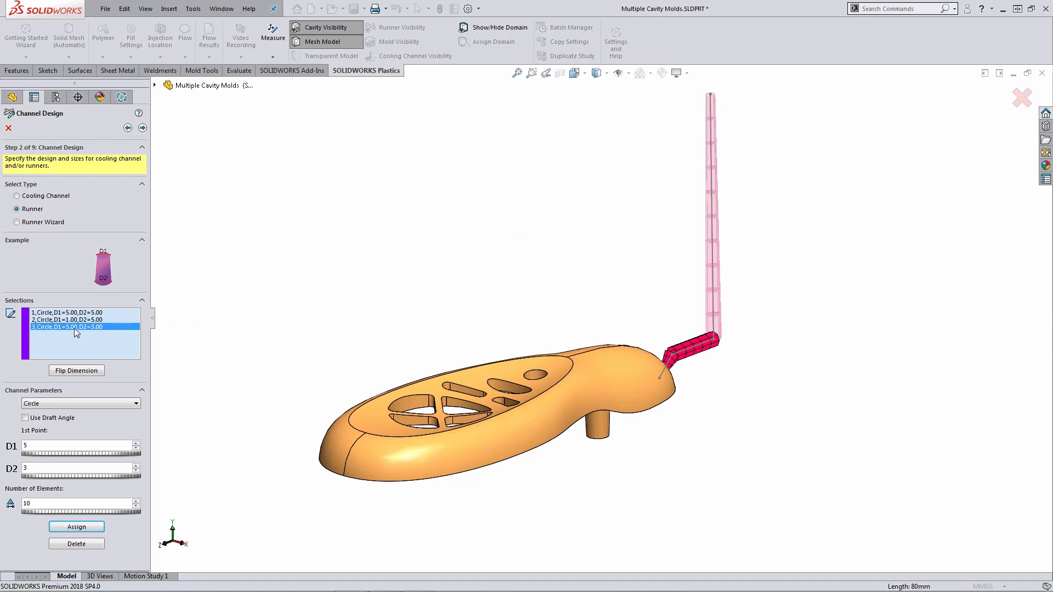
{"action": "mouse_move", "coordinate": [73, 339]}
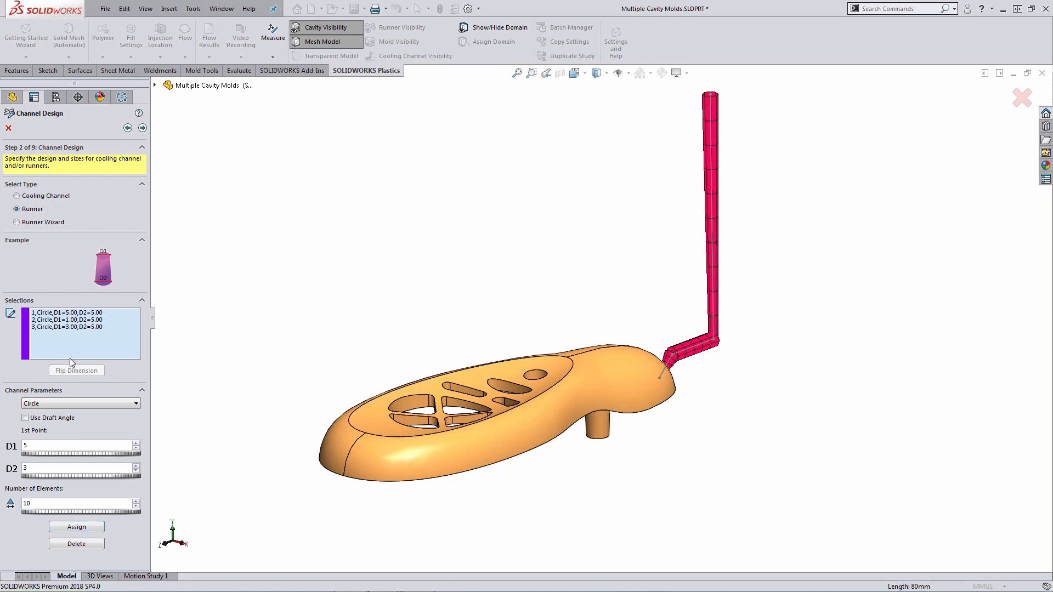
{"action": "left_click", "coordinate": [63, 327]}
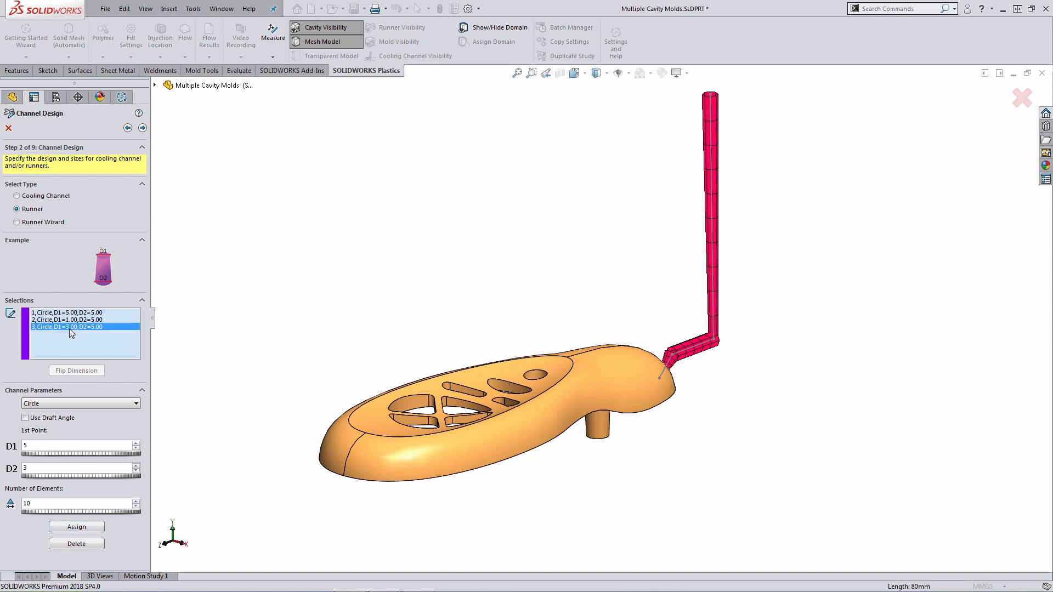
{"action": "left_click", "coordinate": [76, 371]}
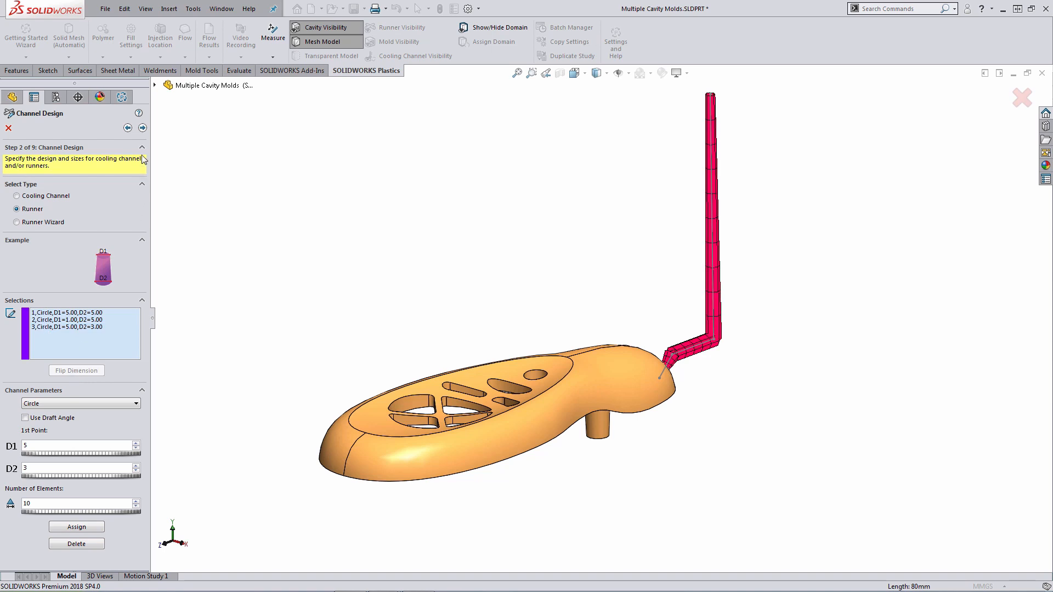
Advance to Step 3: Domains and review Cavity (domain 1) and Runner (domain 1) entries.
{"action": "left_click", "coordinate": [143, 127]}
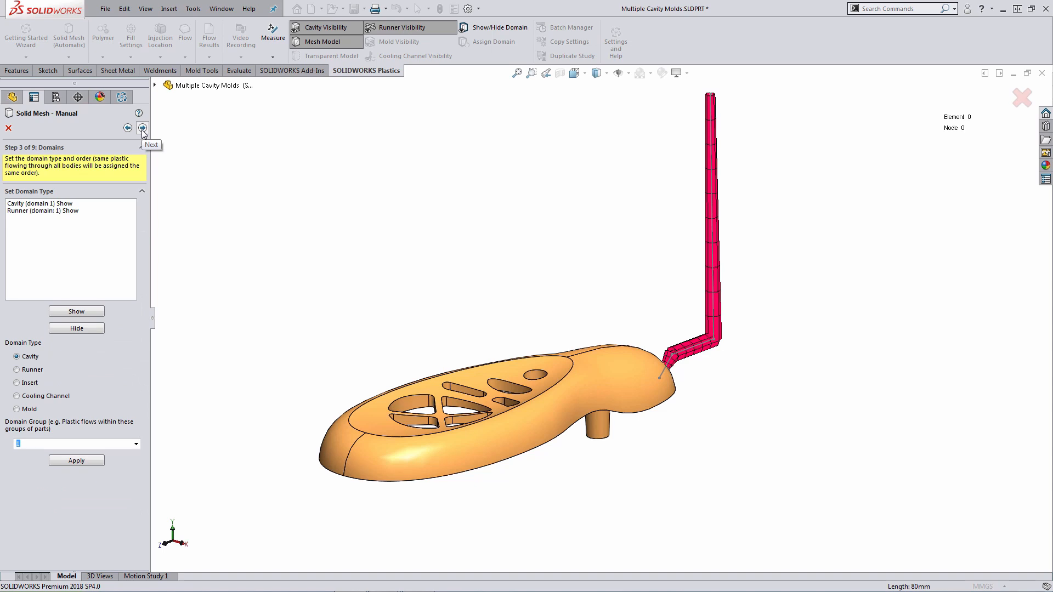
{"action": "mouse_move", "coordinate": [141, 140]}
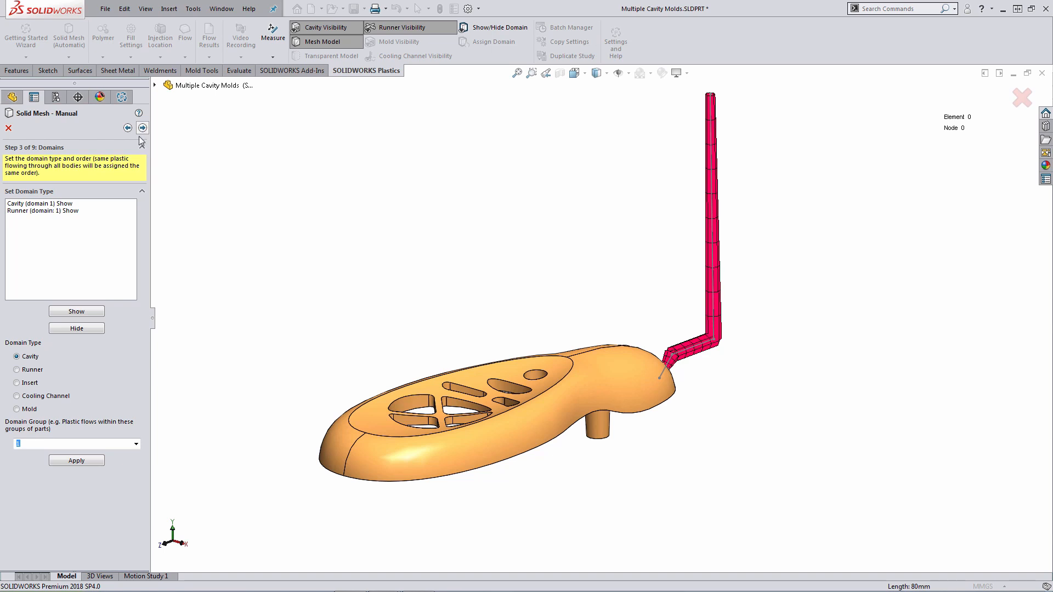
{"action": "left_click", "coordinate": [33, 203]}
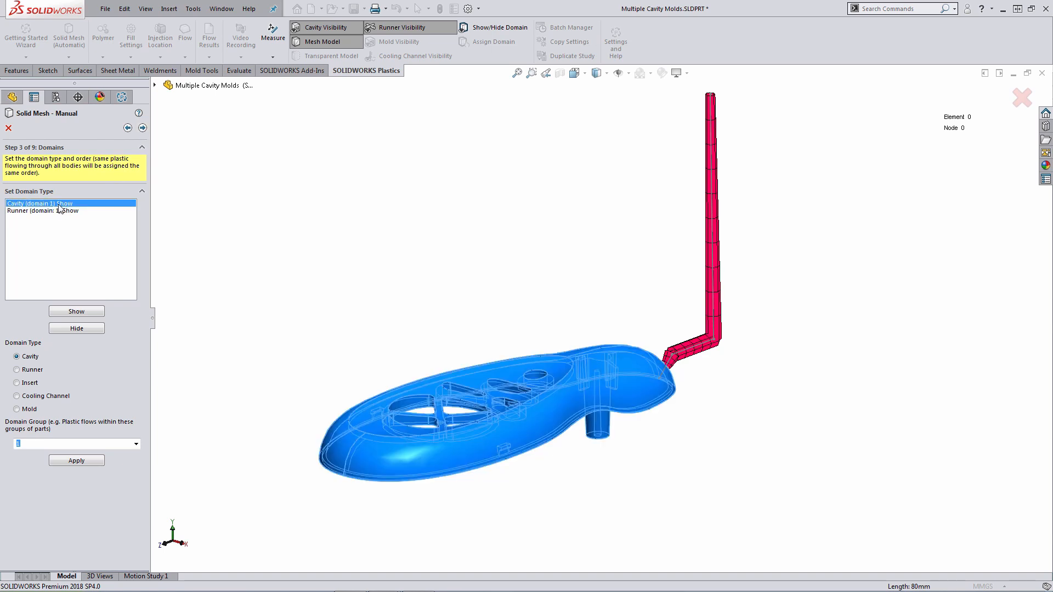
{"action": "left_click", "coordinate": [49, 211]}
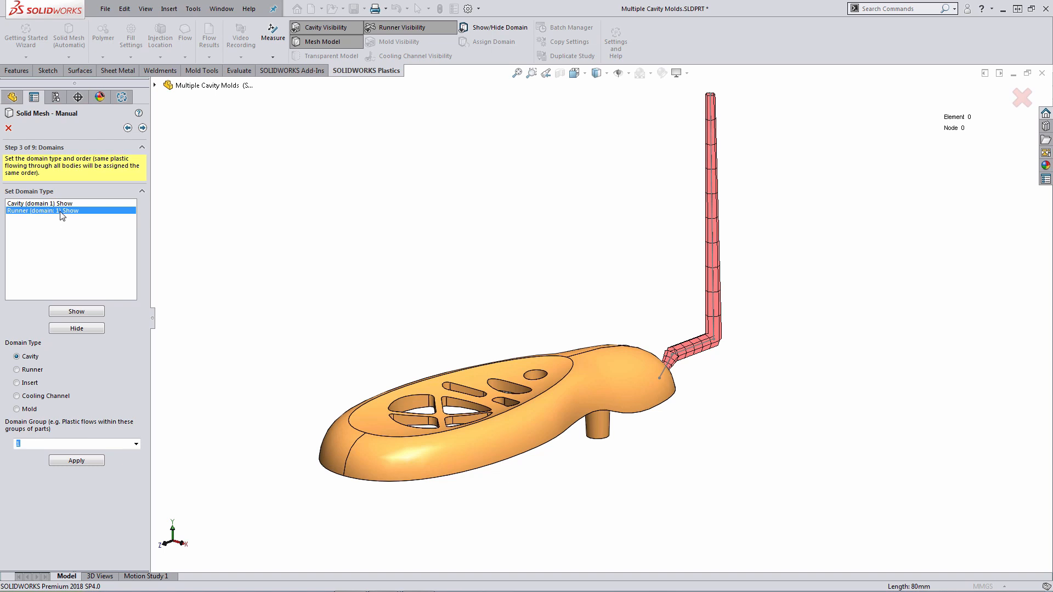
Advance to Step 4 and mesh the cavity surface with 2 mm triangles (about 10,624 elements).
{"action": "left_click", "coordinate": [143, 128]}
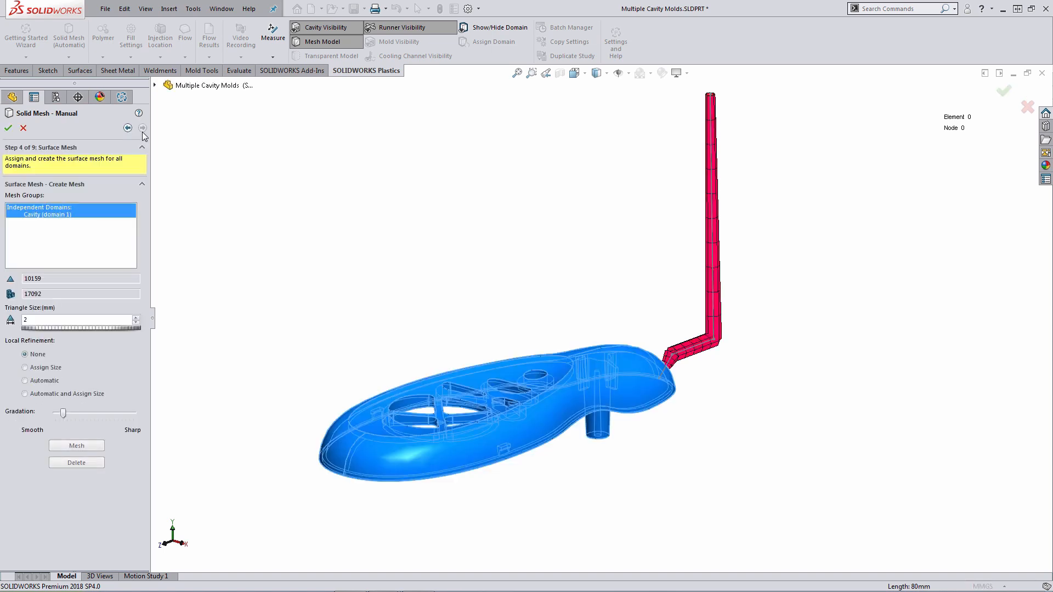
{"action": "mouse_move", "coordinate": [143, 130]}
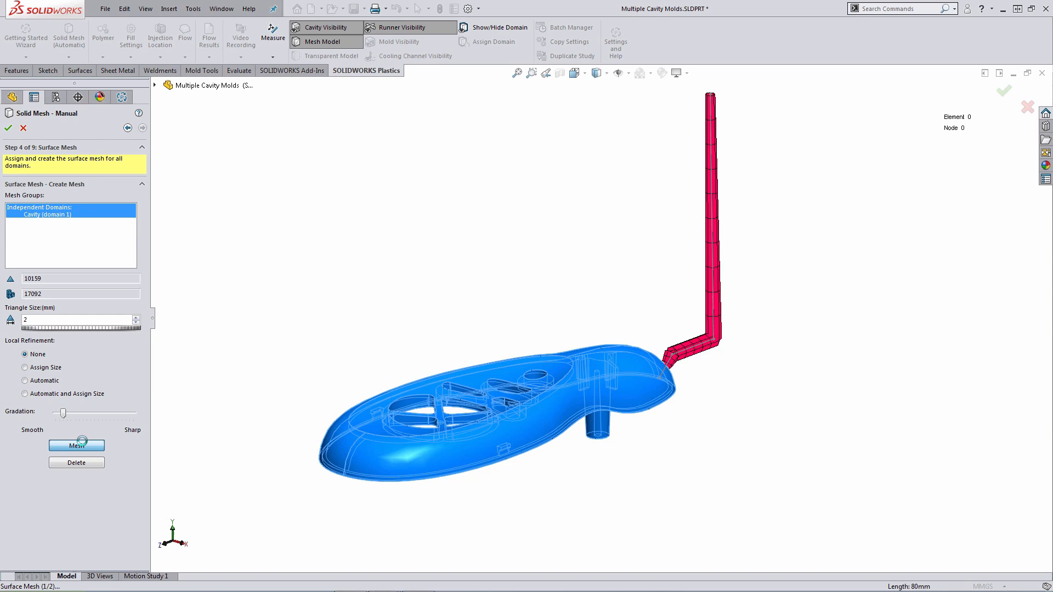
{"action": "left_click", "coordinate": [77, 445]}
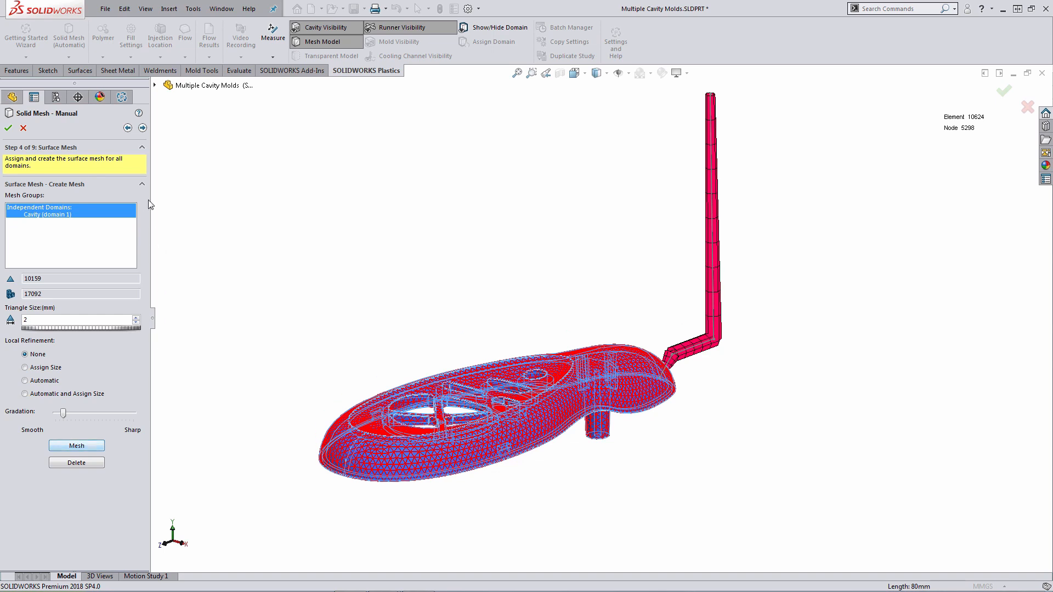
Pass through the mesh summary and mesh editing to reach Step 7: Solid Mesh with hybrid tetrahedral settings.
{"action": "left_click", "coordinate": [76, 446]}
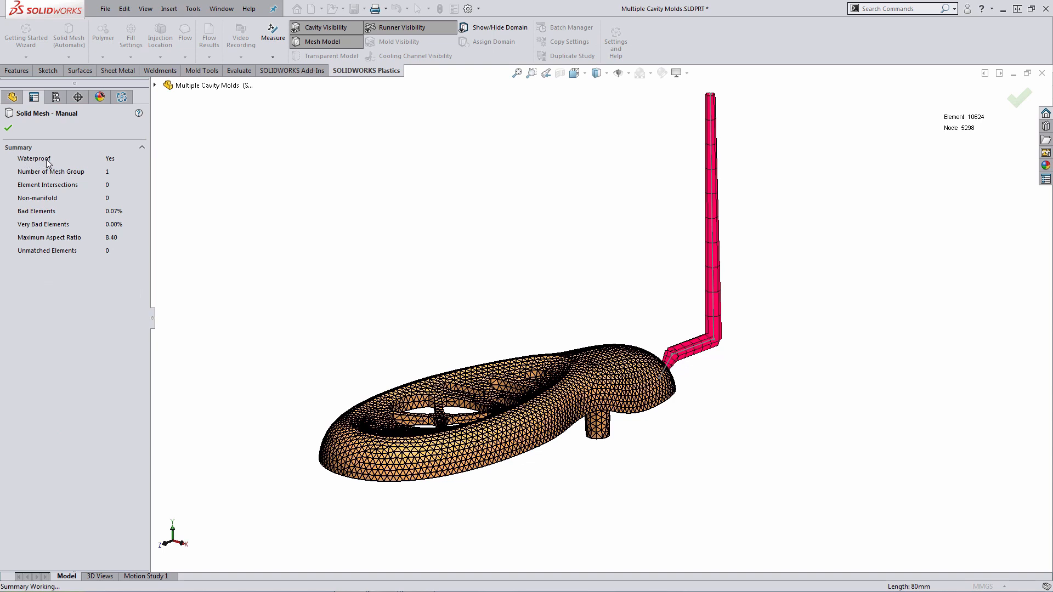
{"action": "mouse_move", "coordinate": [59, 151]}
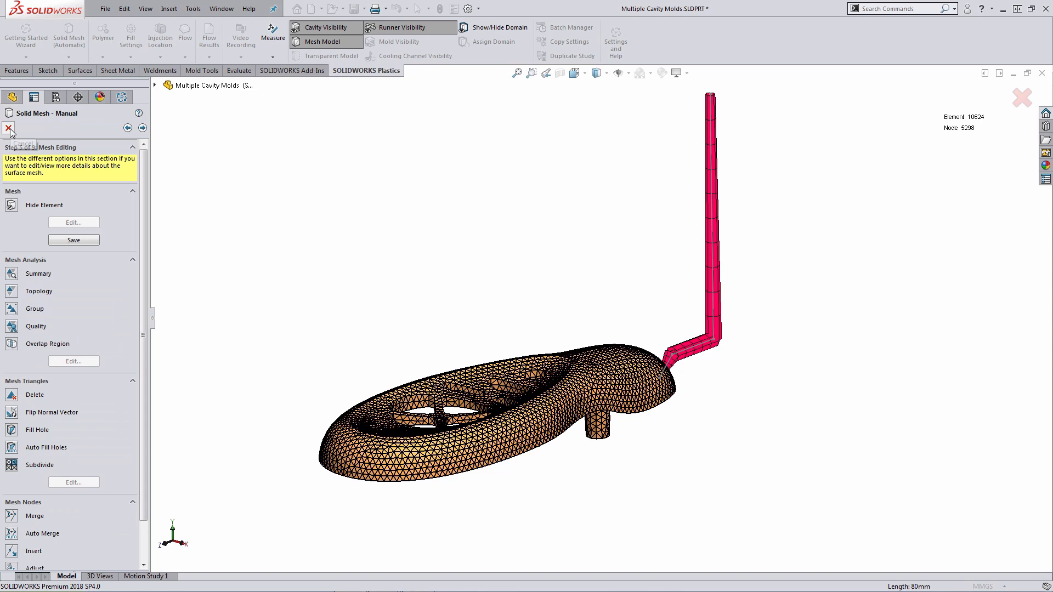
{"action": "mouse_move", "coordinate": [9, 128]}
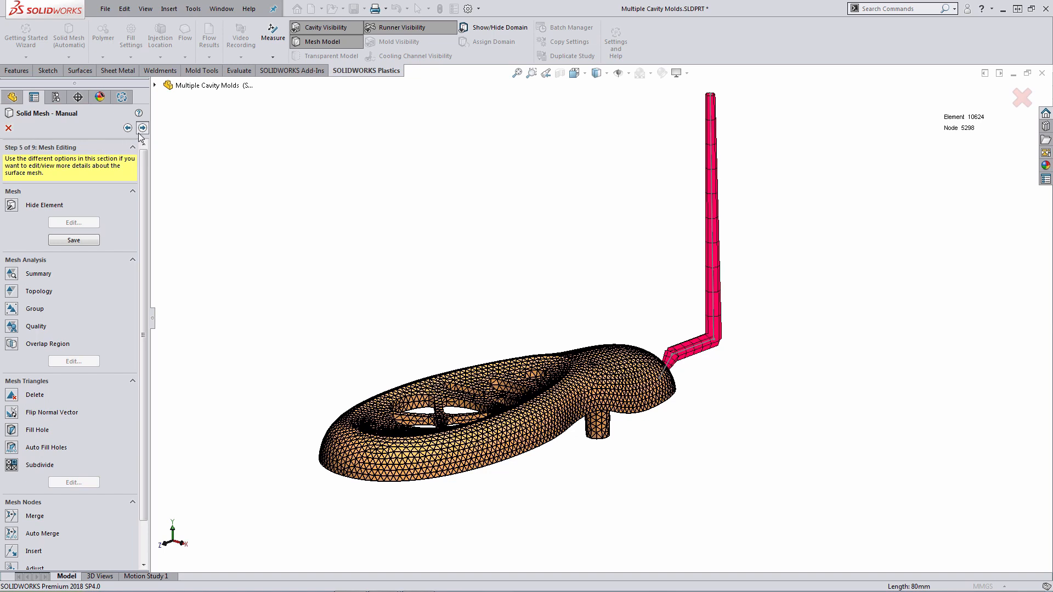
{"action": "left_click", "coordinate": [142, 128]}
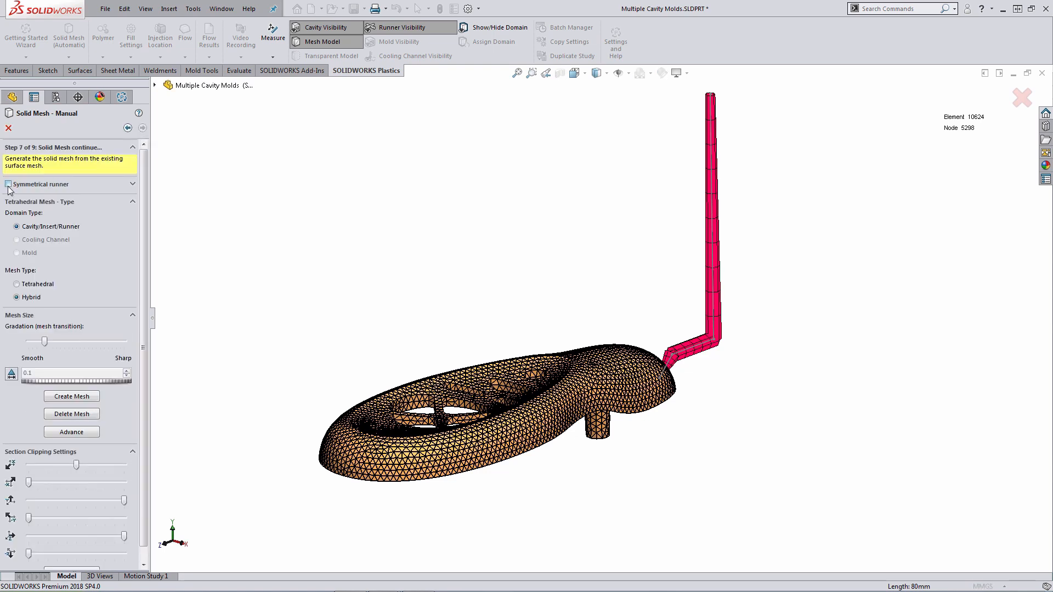
Enable Symmetrical runner and preview 1/2, 1/4 and Circular Symmetry layouts with increasing cavity counts.
{"action": "left_click", "coordinate": [10, 184]}
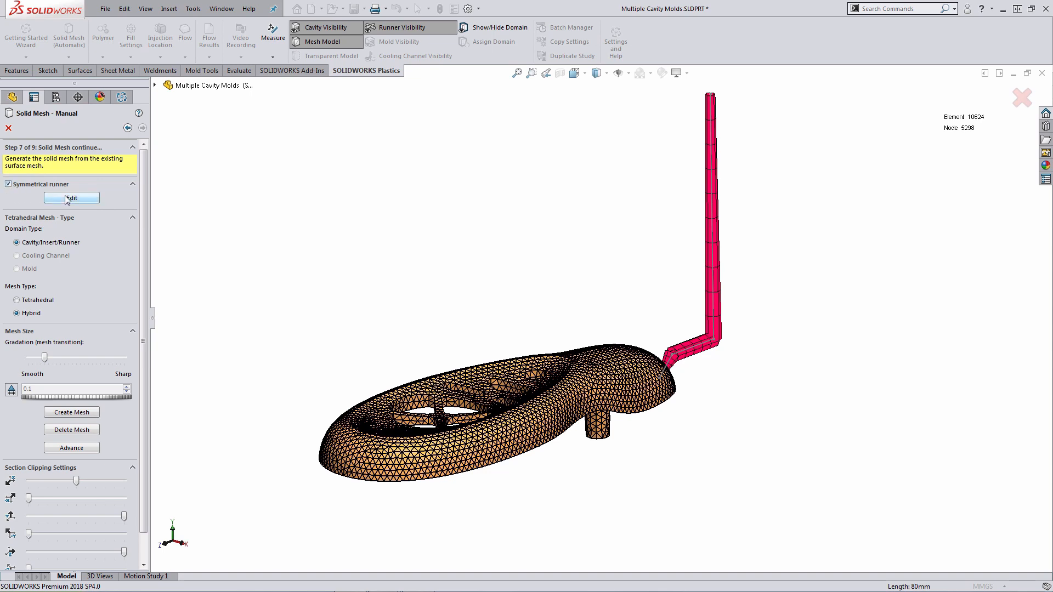
{"action": "left_click", "coordinate": [71, 198]}
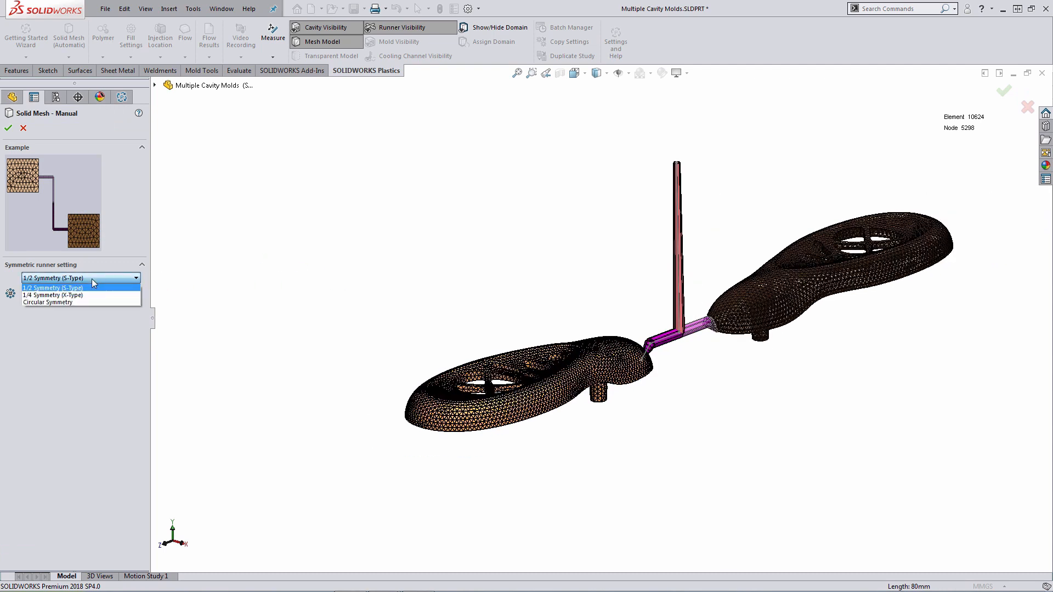
{"action": "left_click", "coordinate": [54, 295]}
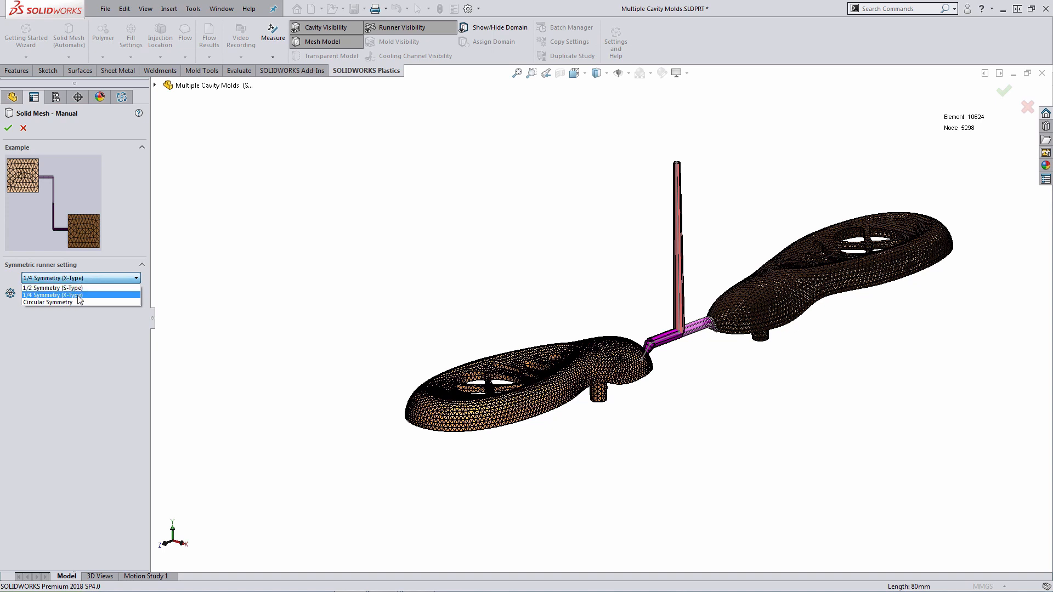
{"action": "left_click", "coordinate": [46, 302]}
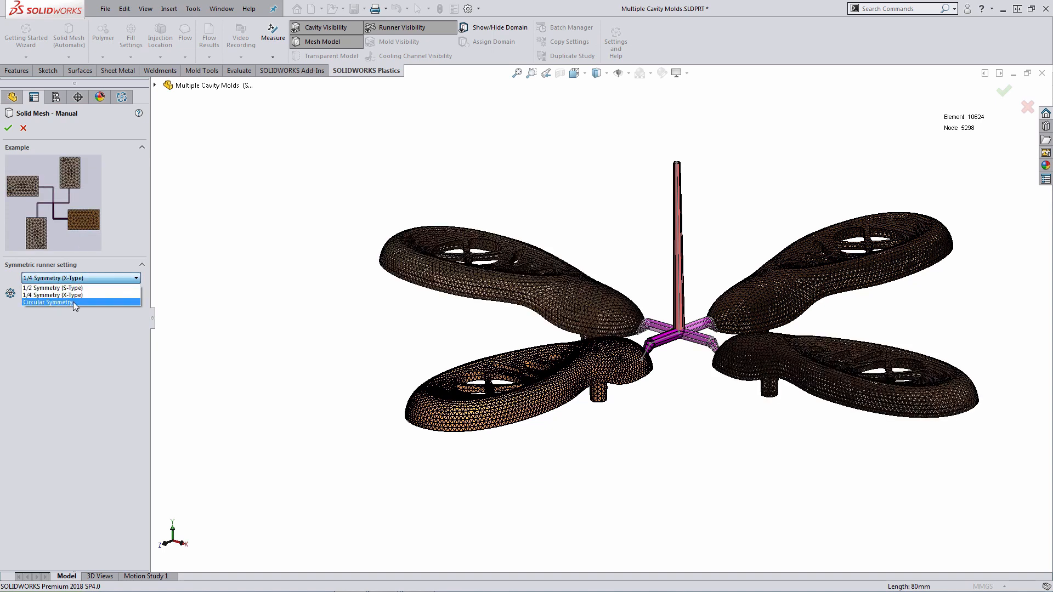
{"action": "left_click", "coordinate": [46, 302]}
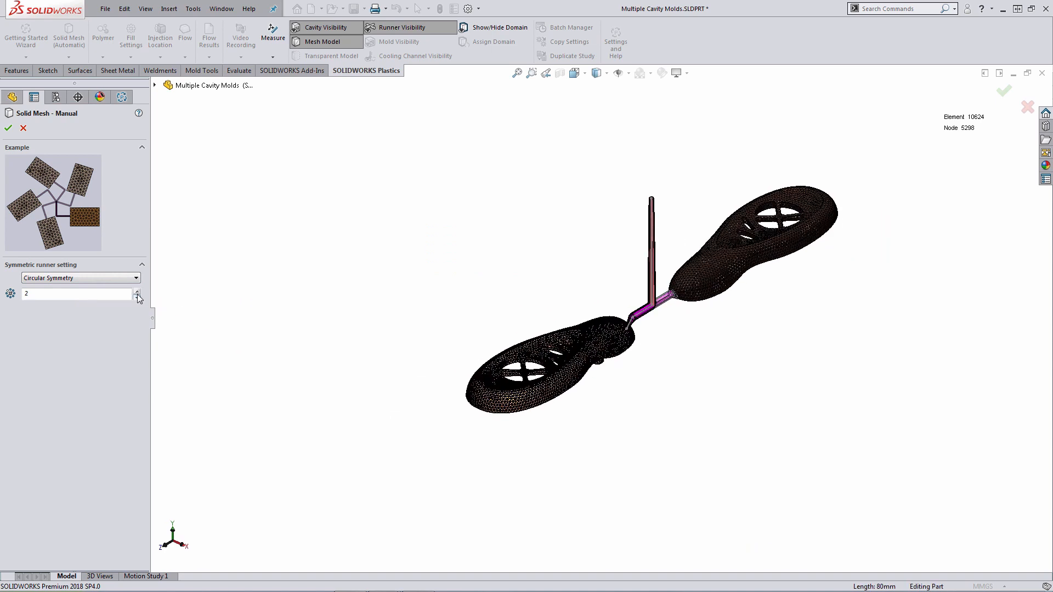
{"action": "left_click", "coordinate": [136, 290]}
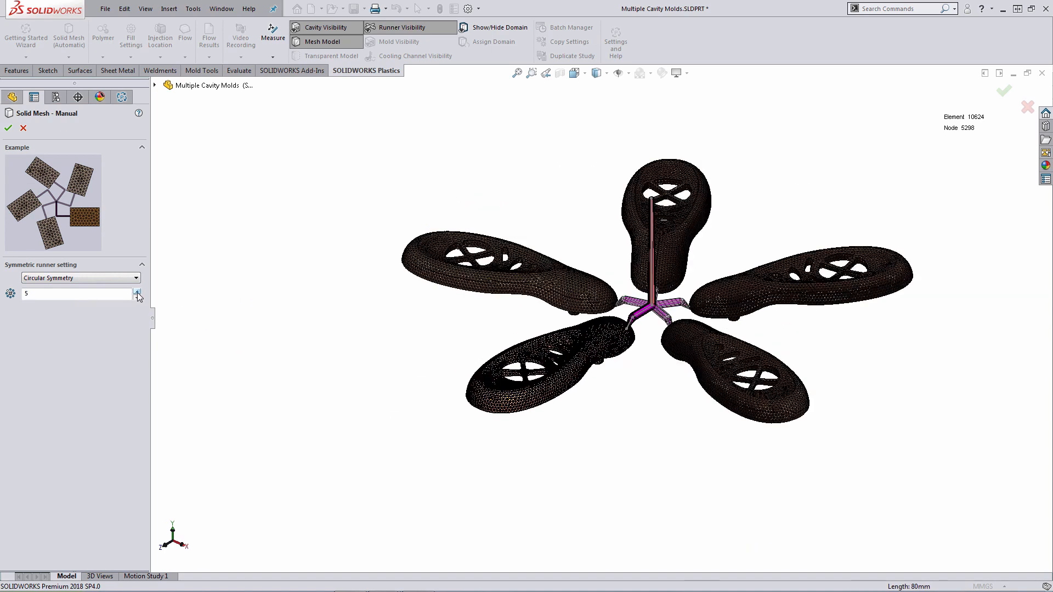
{"action": "left_click", "coordinate": [137, 292]}
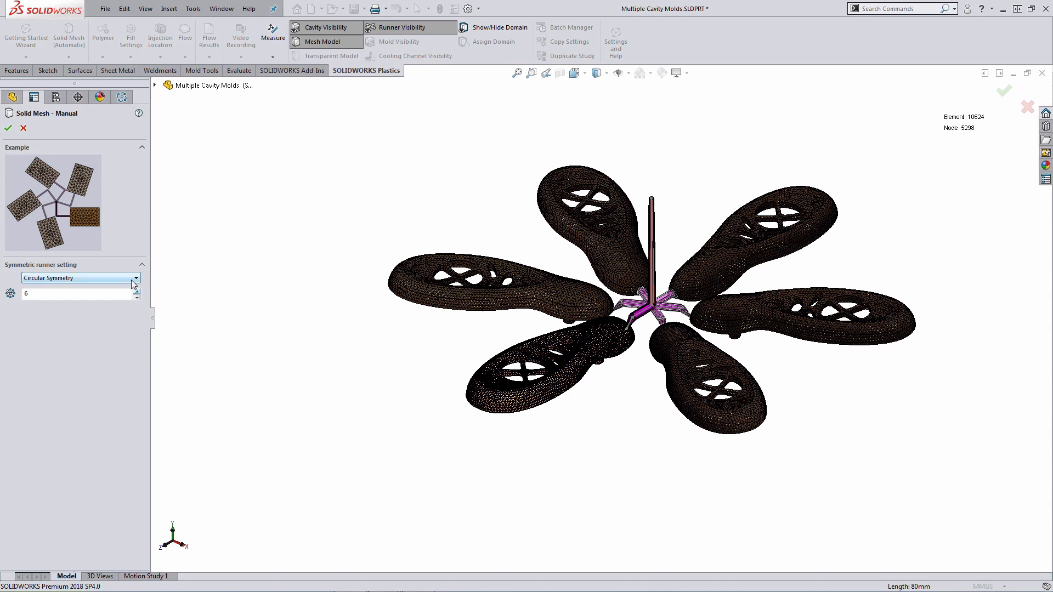
{"action": "left_click", "coordinate": [136, 277]}
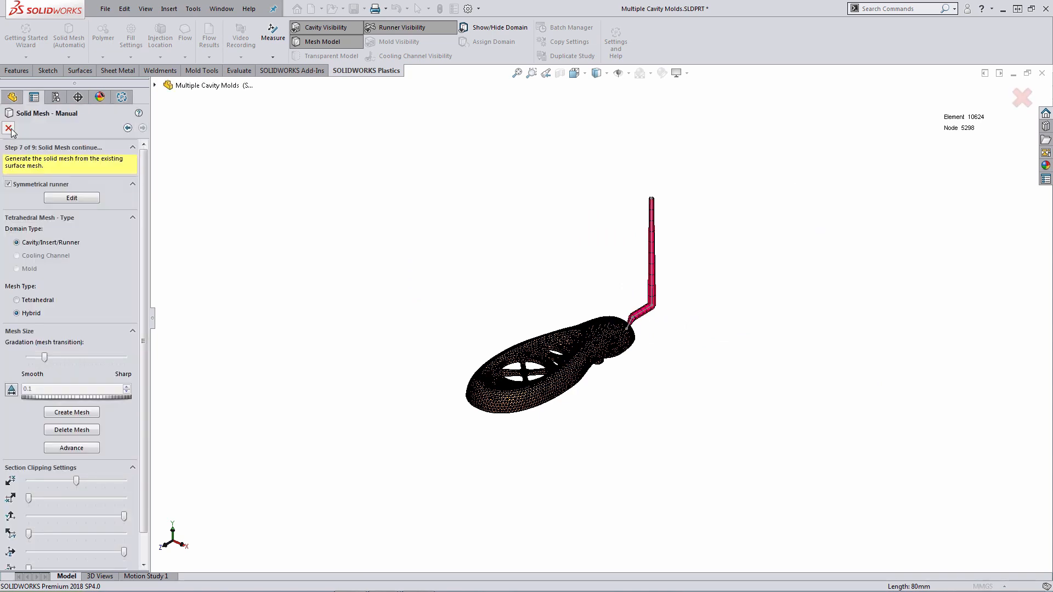
{"action": "mouse_move", "coordinate": [8, 128]}
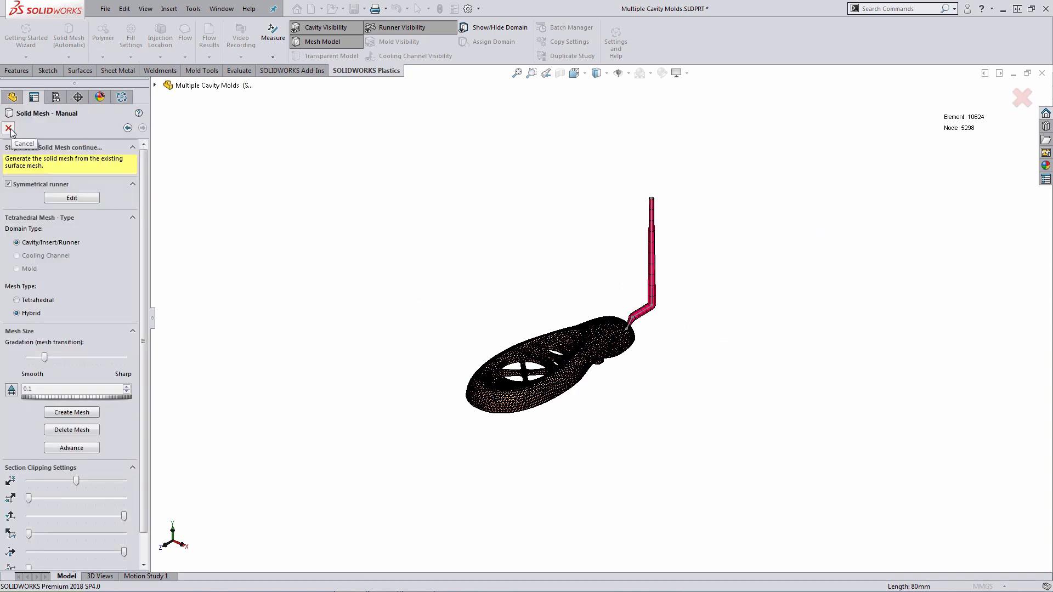
Create the solid mesh (about 39,197 elements, symmetrical number 2), exit the wizard and display the Mesh Model.
{"action": "left_click", "coordinate": [72, 411]}
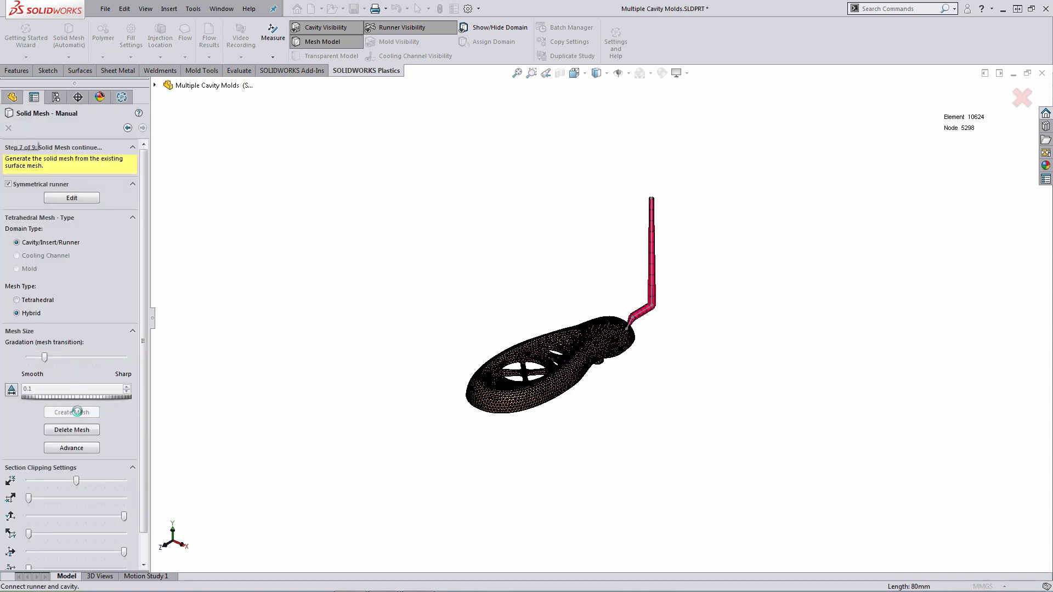
{"action": "left_click", "coordinate": [71, 411]}
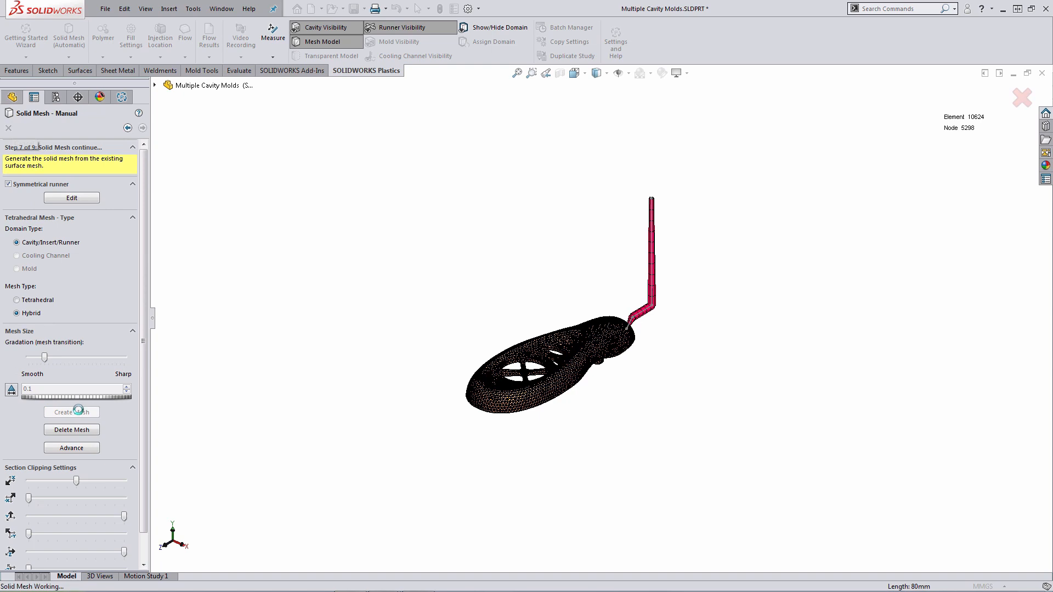
{"action": "left_click", "coordinate": [71, 411]}
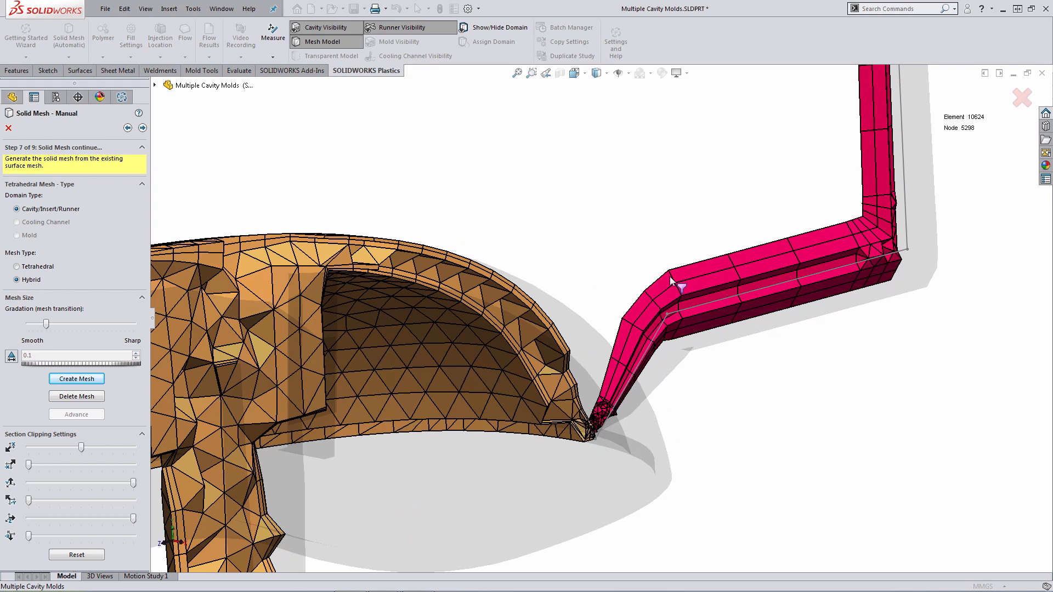
{"action": "mouse_move", "coordinate": [667, 291]}
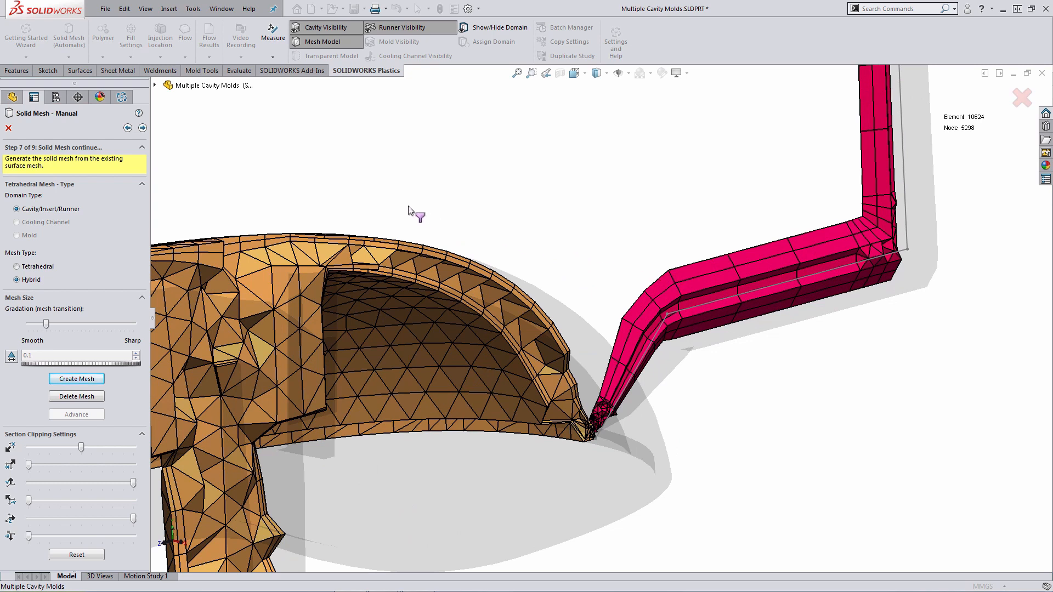
{"action": "left_click", "coordinate": [77, 378]}
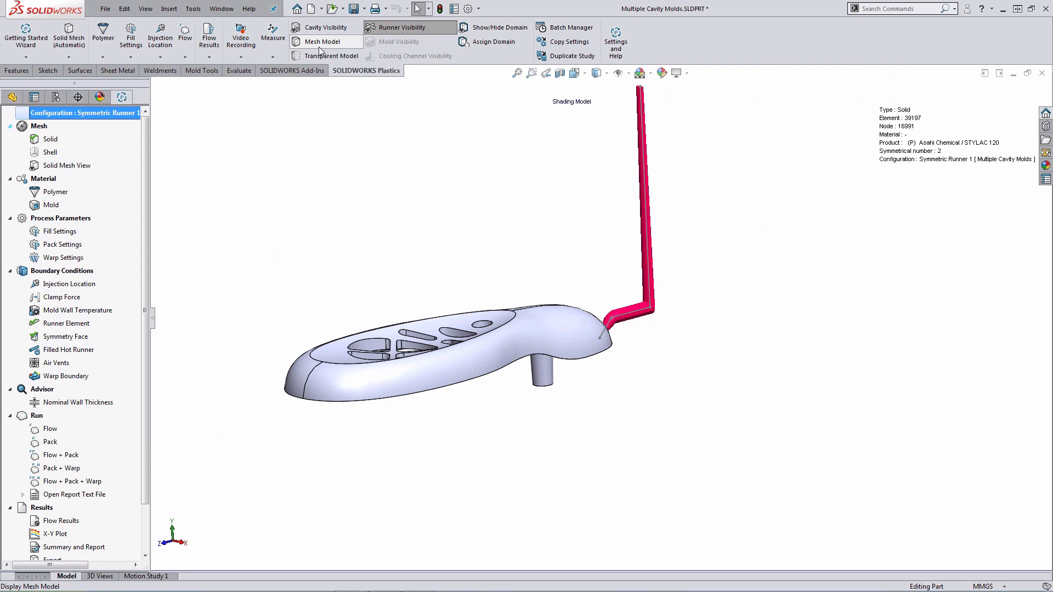
{"action": "left_click", "coordinate": [328, 41]}
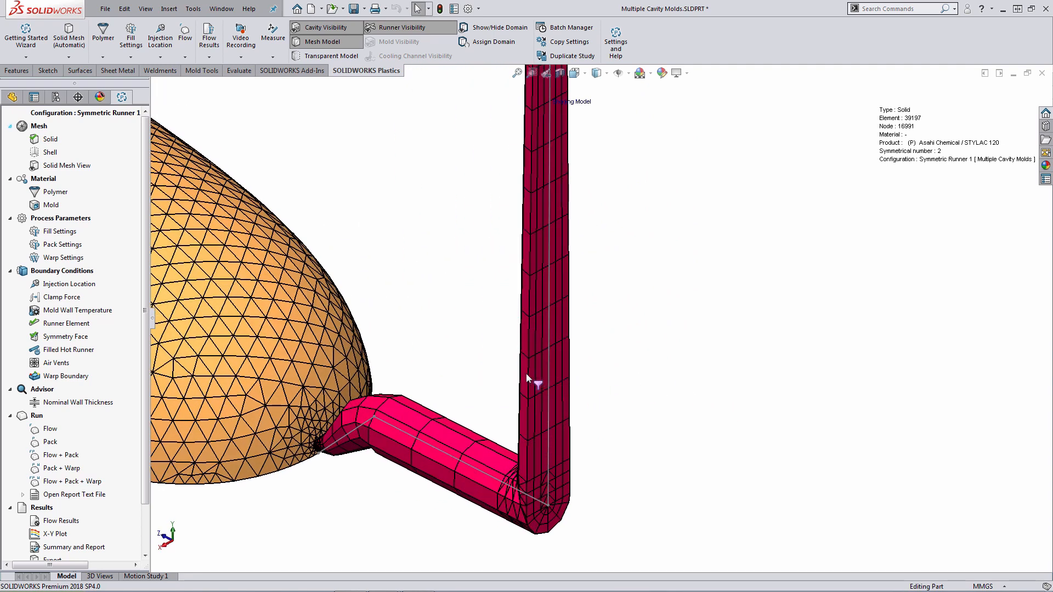
{"action": "mouse_move", "coordinate": [565, 371]}
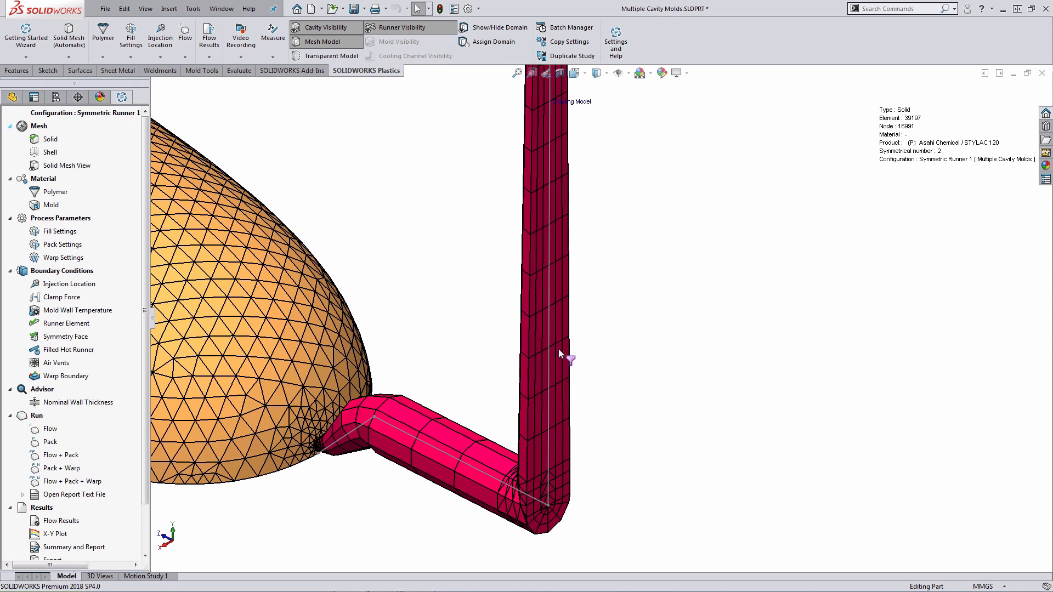
{"action": "mouse_move", "coordinate": [424, 270]}
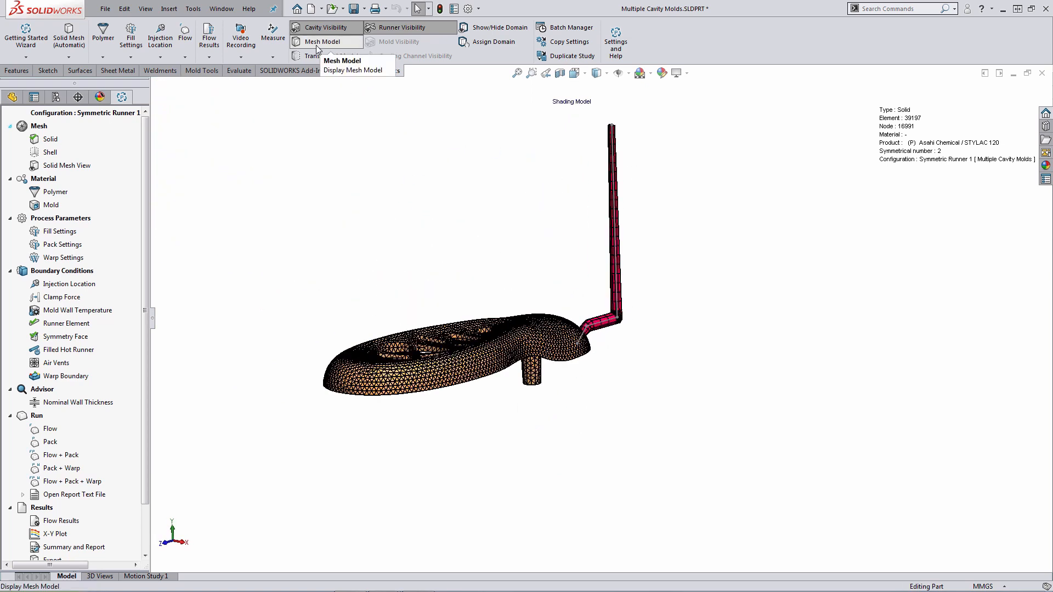
Assign Generic material of ABS from the Default Database as cavity polymer and review its 230 °C melt and 50 °C mold temperatures.
{"action": "left_click", "coordinate": [322, 42]}
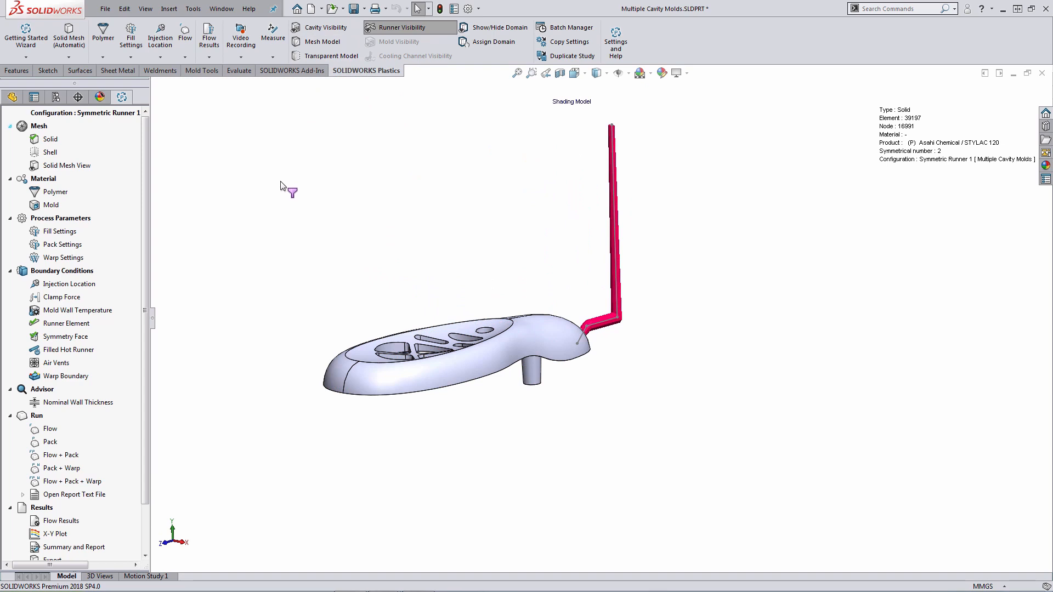
{"action": "mouse_move", "coordinate": [230, 195]}
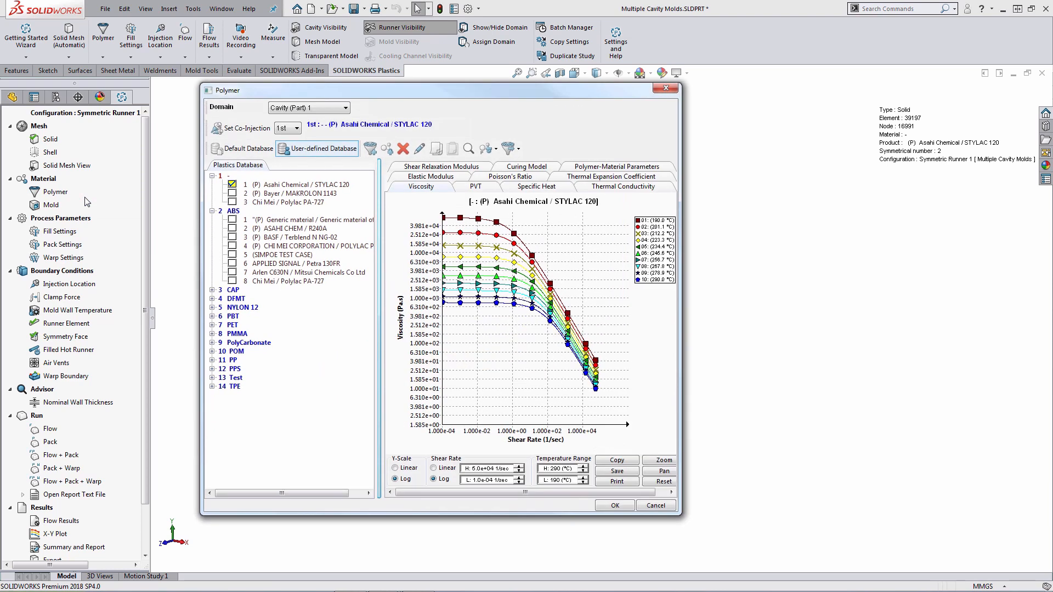
{"action": "left_click", "coordinate": [246, 149]}
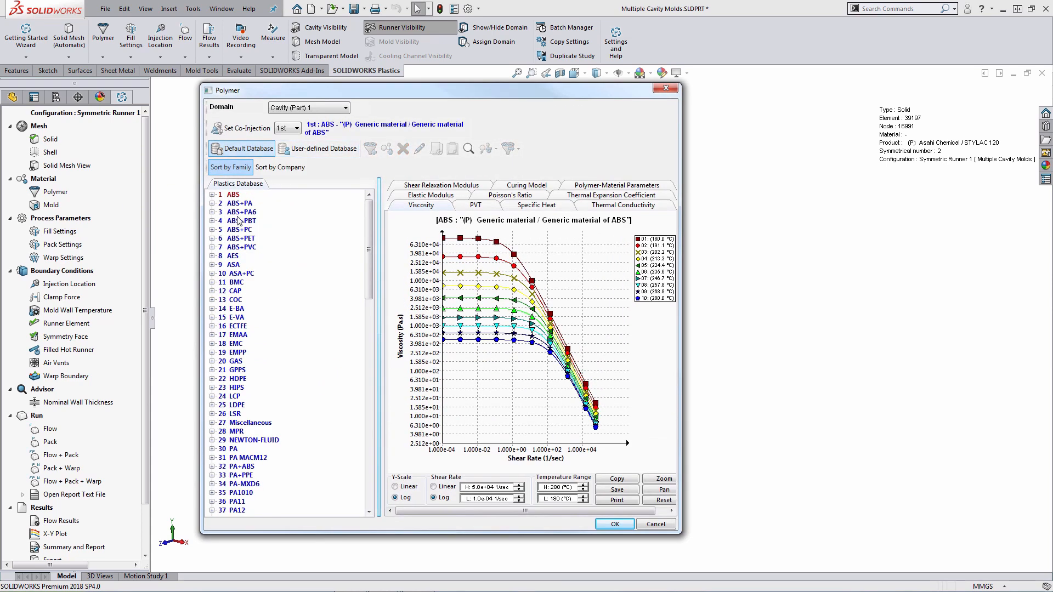
{"action": "mouse_move", "coordinate": [228, 282]}
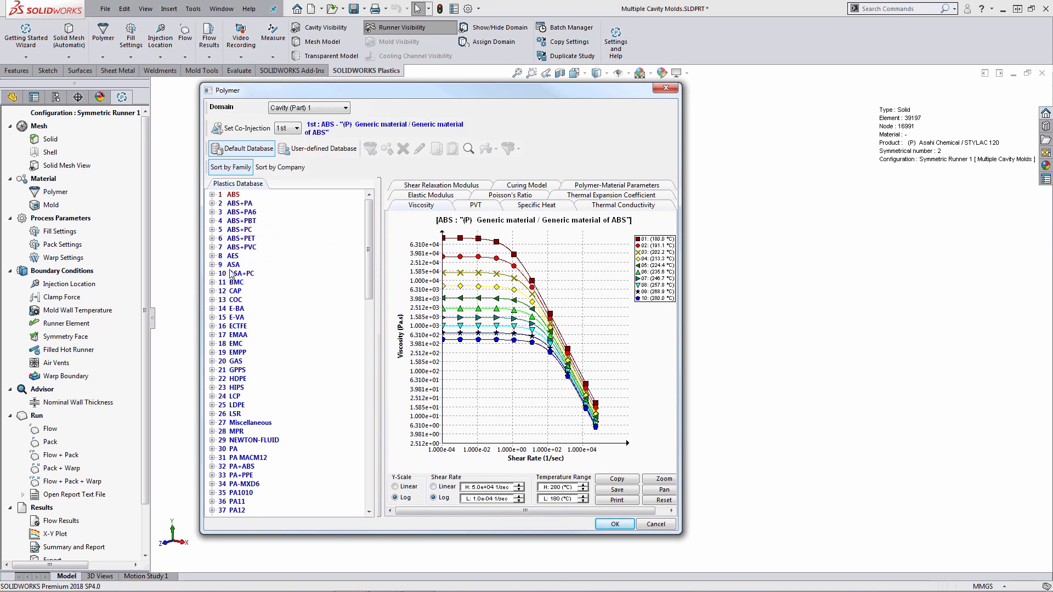
{"action": "left_click", "coordinate": [213, 194]}
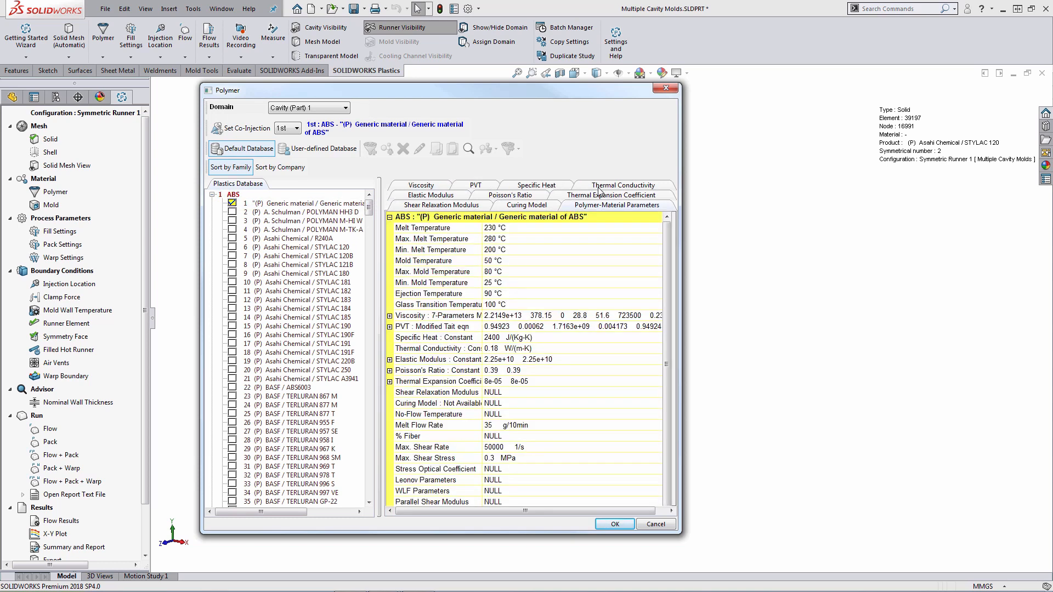
{"action": "left_click", "coordinate": [423, 228]}
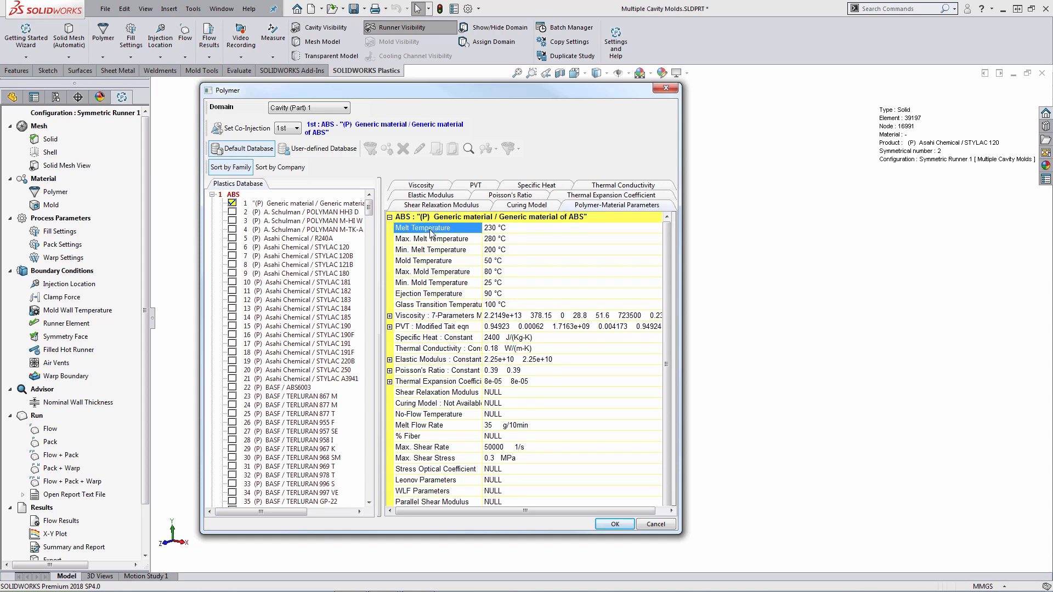
{"action": "mouse_move", "coordinate": [450, 269]}
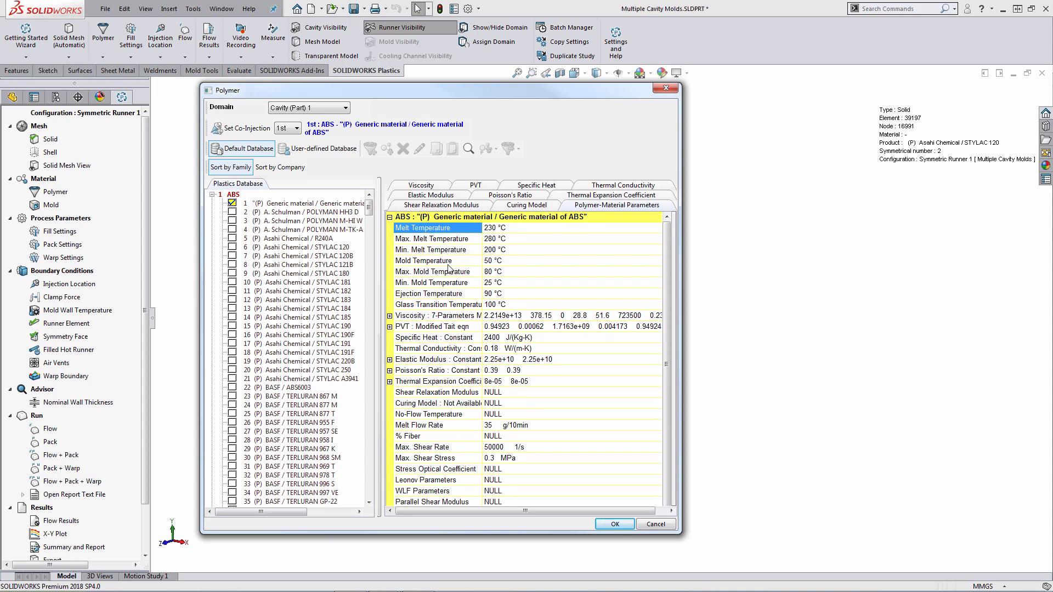
{"action": "left_click", "coordinate": [424, 261]}
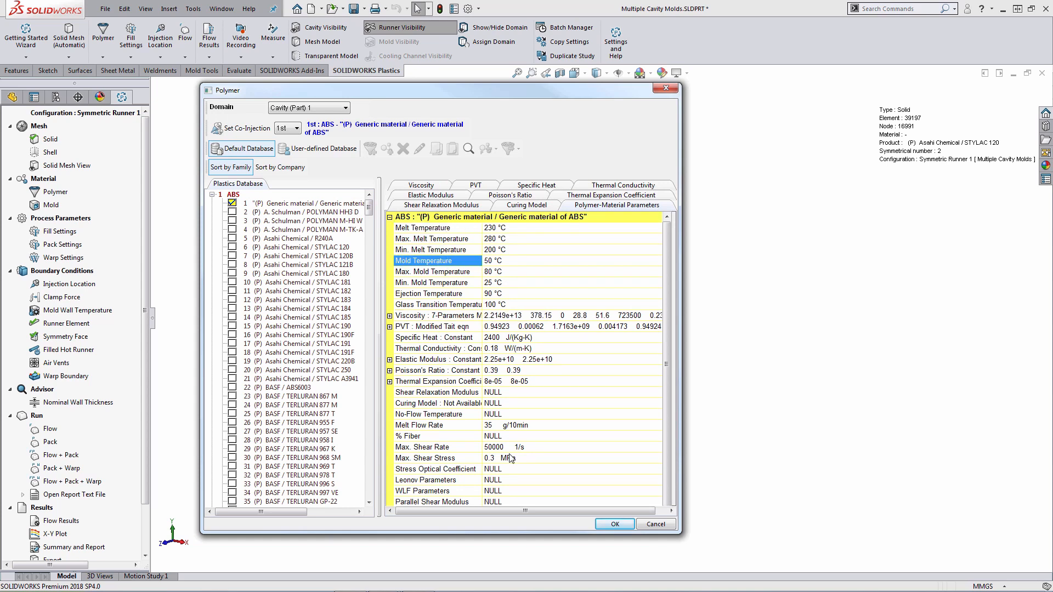
{"action": "left_click", "coordinate": [614, 525]}
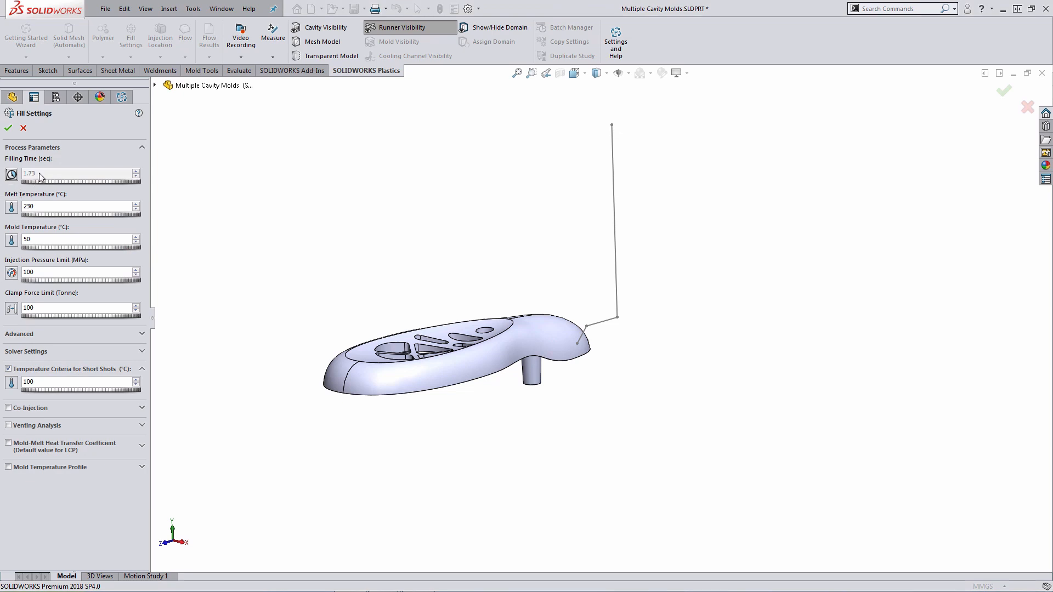
{"action": "mouse_move", "coordinate": [11, 162]}
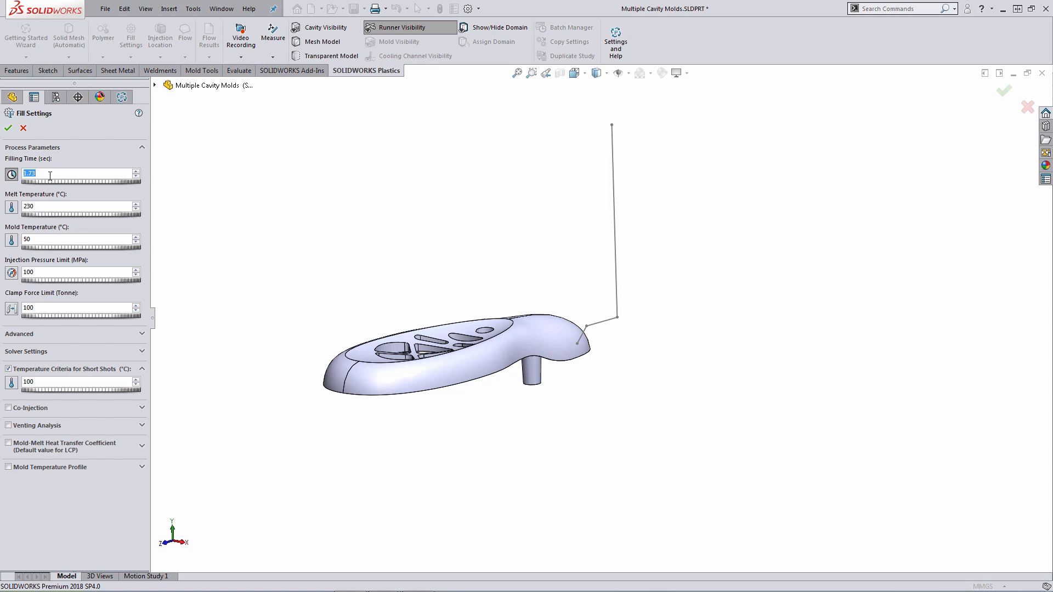
Enter a filling time of 1.75 s, leaving melt 230 °C and mold 50 °C.
{"action": "type", "text": "1.75"}
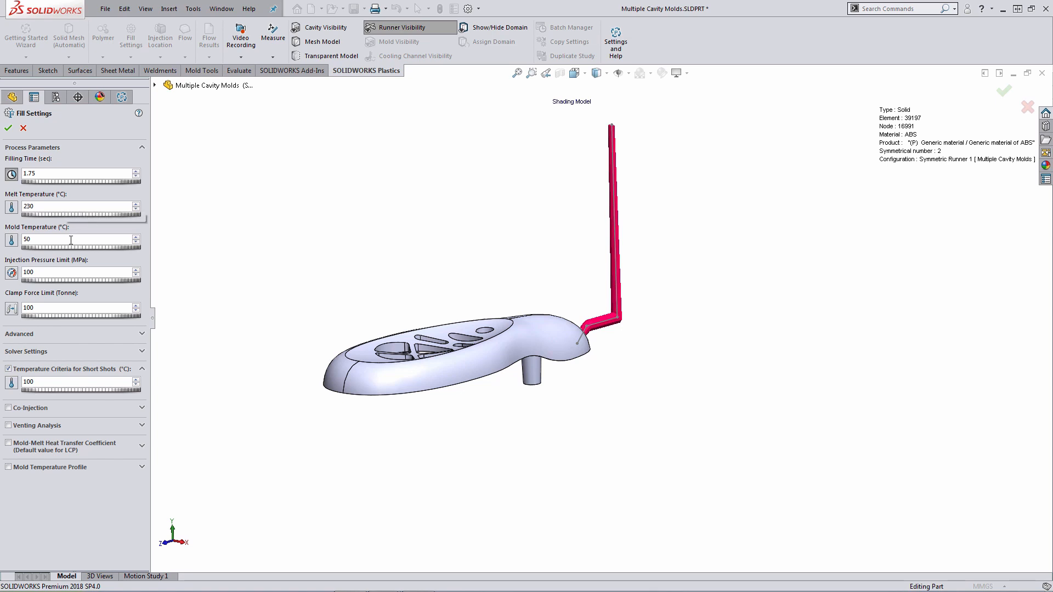
{"action": "mouse_move", "coordinate": [70, 240]}
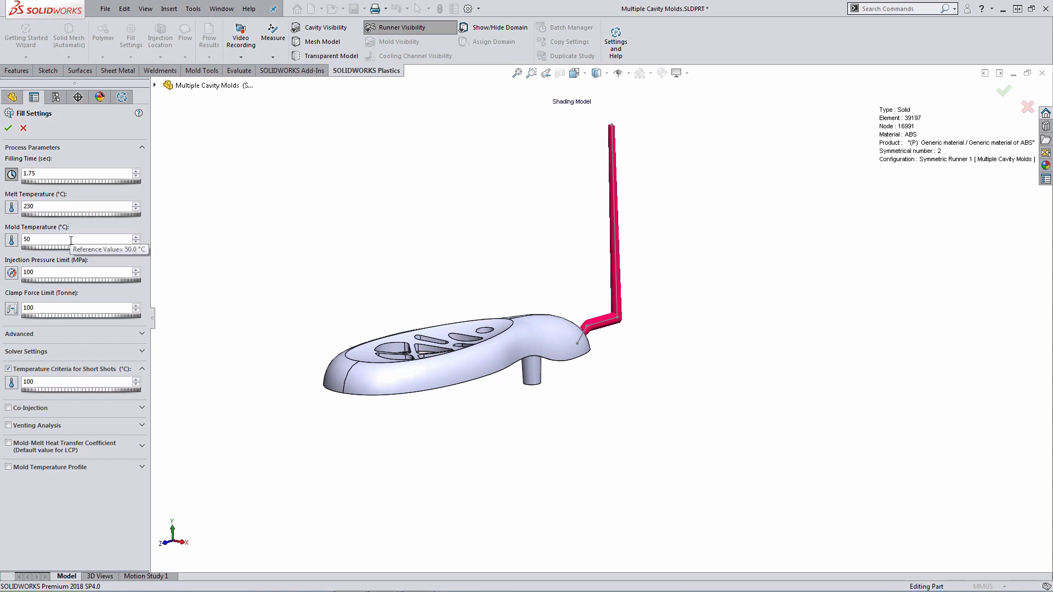
{"action": "mouse_move", "coordinate": [70, 241]}
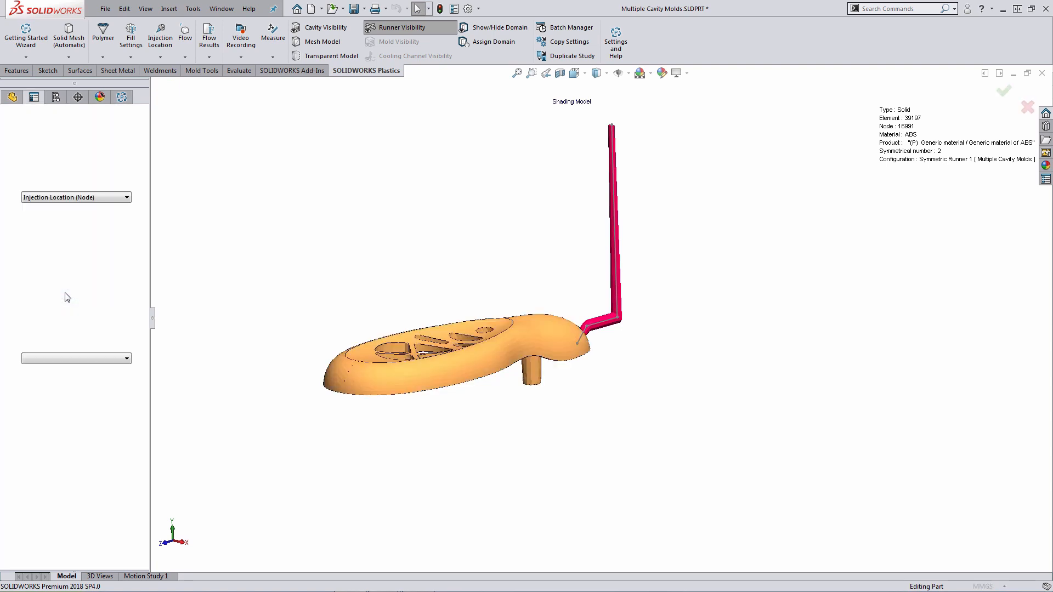
Try face-based injection points on the sprue top, then discard them.
{"action": "left_click", "coordinate": [160, 34]}
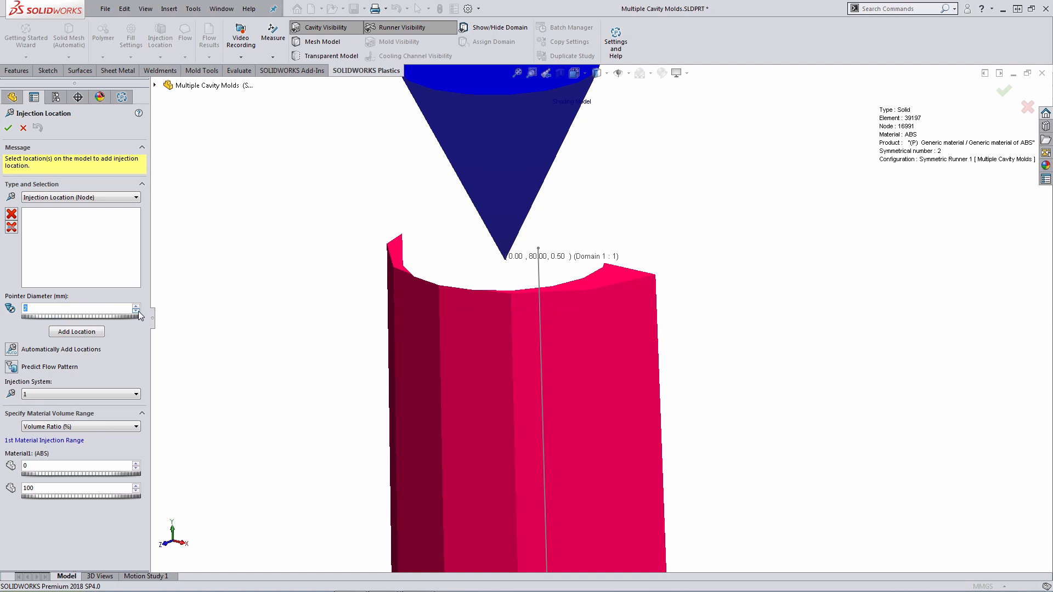
{"action": "mouse_move", "coordinate": [284, 275]}
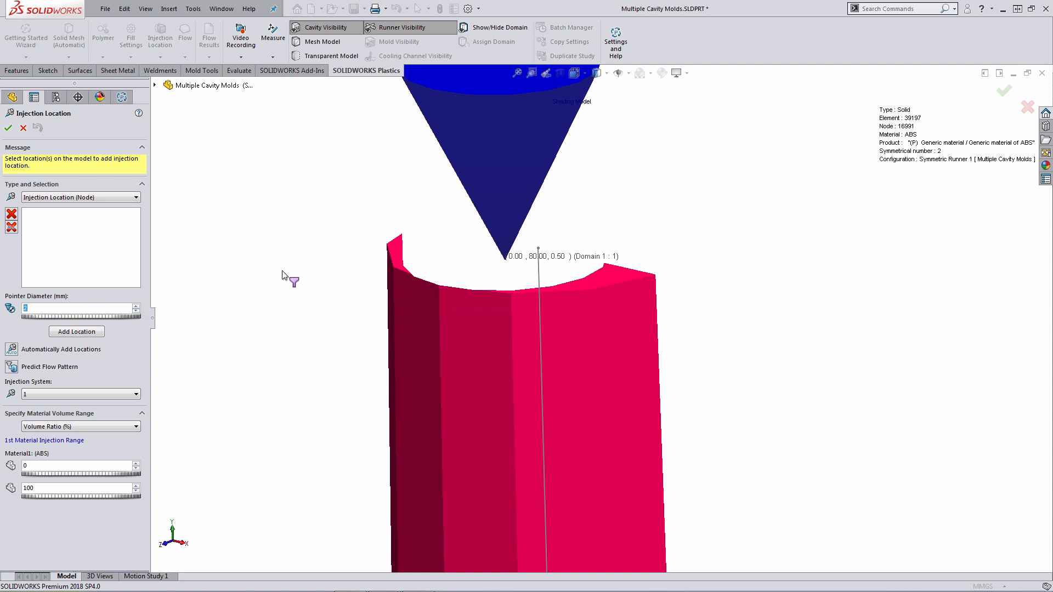
{"action": "mouse_move", "coordinate": [554, 298]}
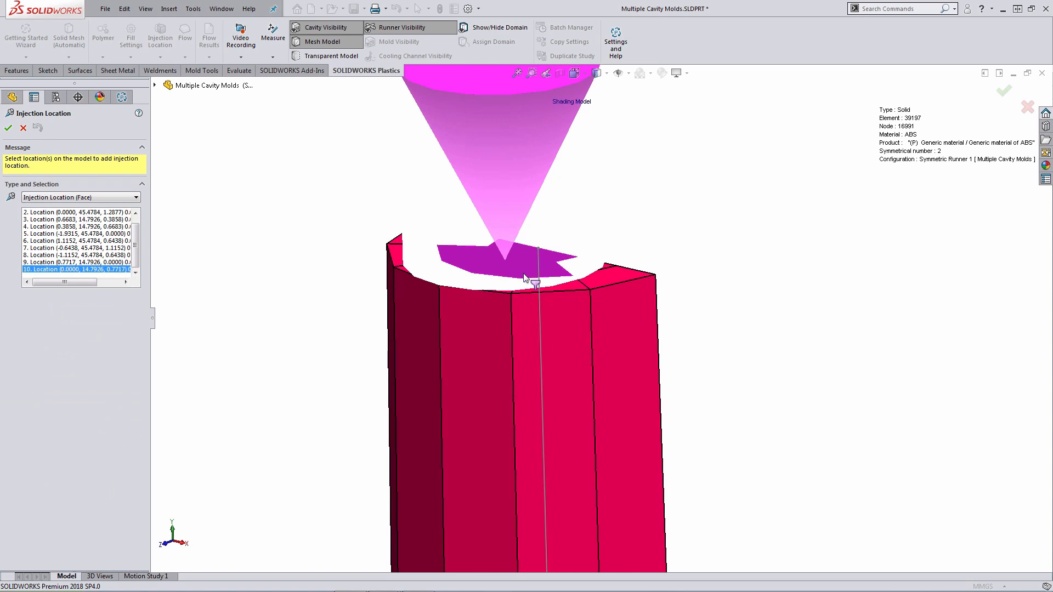
{"action": "left_click", "coordinate": [577, 296]}
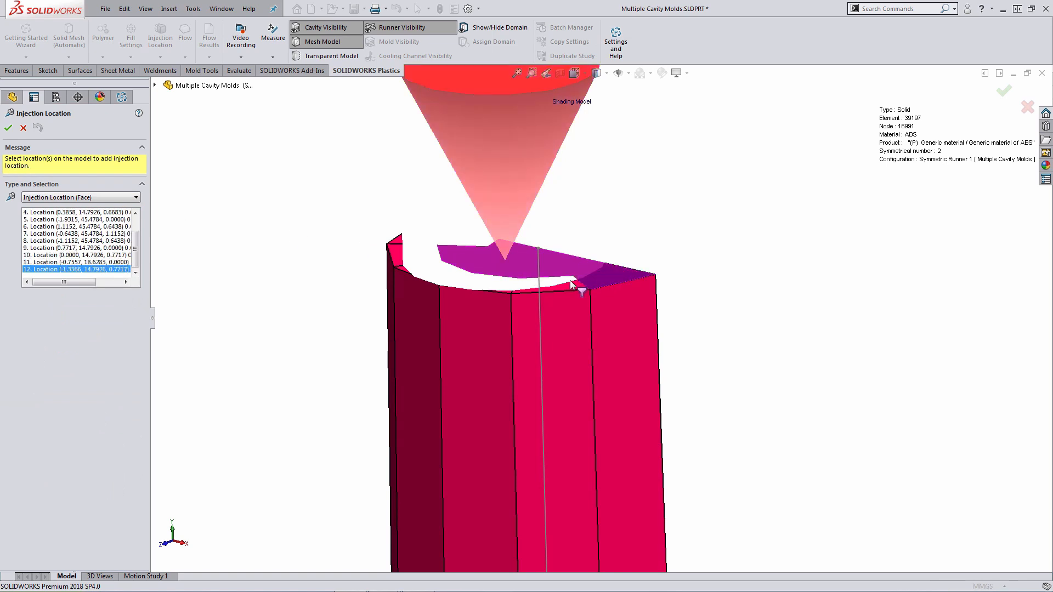
{"action": "left_click", "coordinate": [575, 286]}
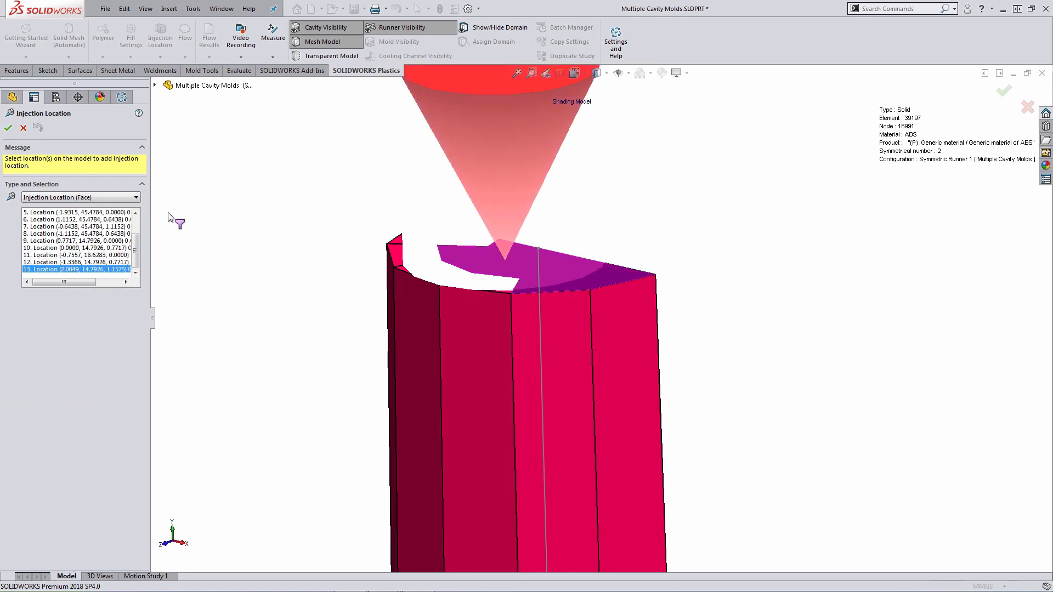
{"action": "left_click", "coordinate": [10, 129]}
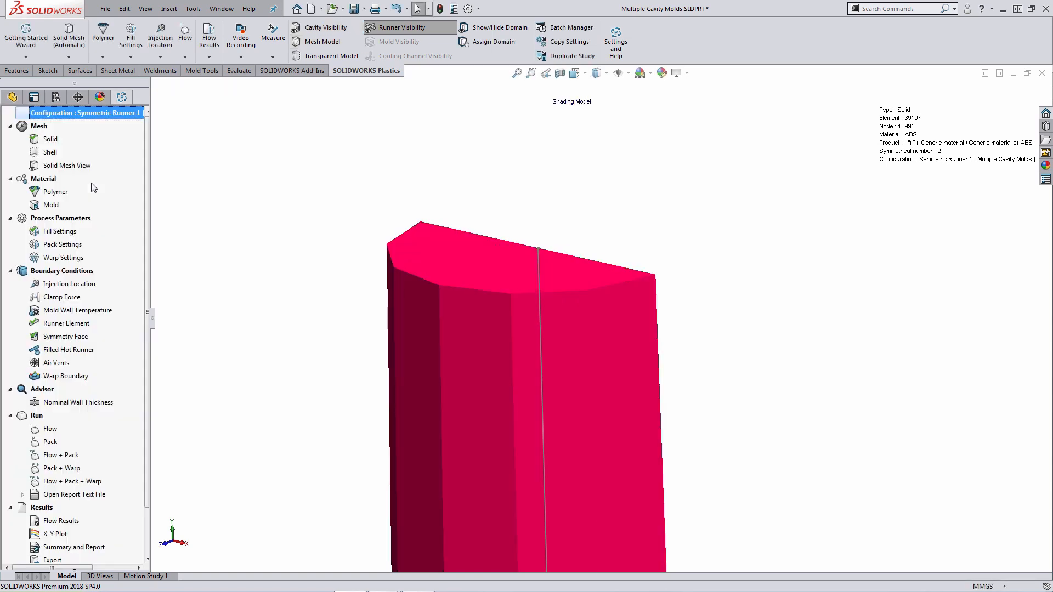
Add a single 4 mm node injection location at the sprue top and confirm it.
{"action": "right_click", "coordinate": [68, 284]}
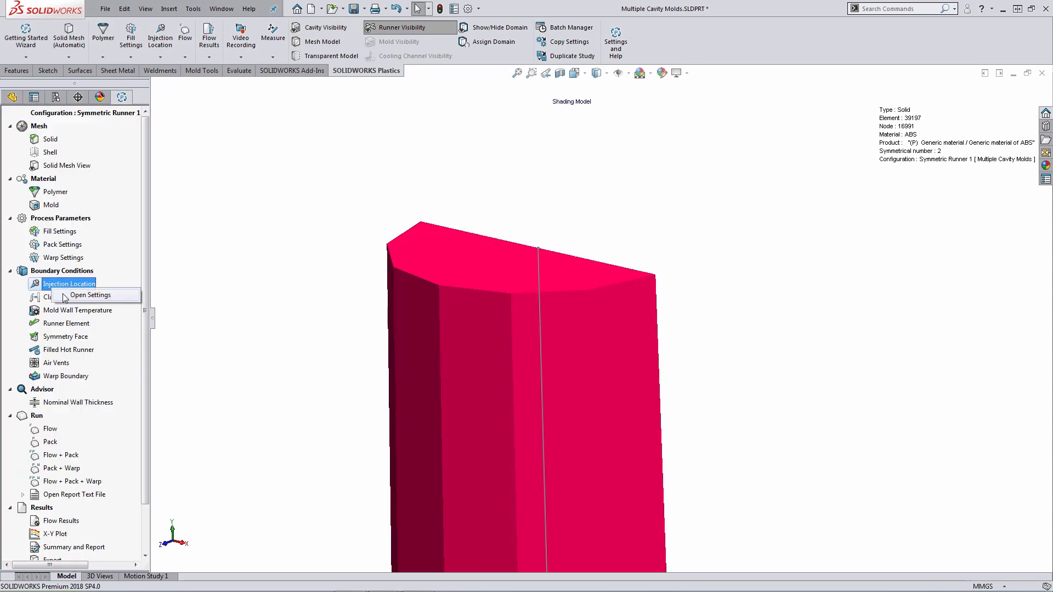
{"action": "left_click", "coordinate": [90, 295]}
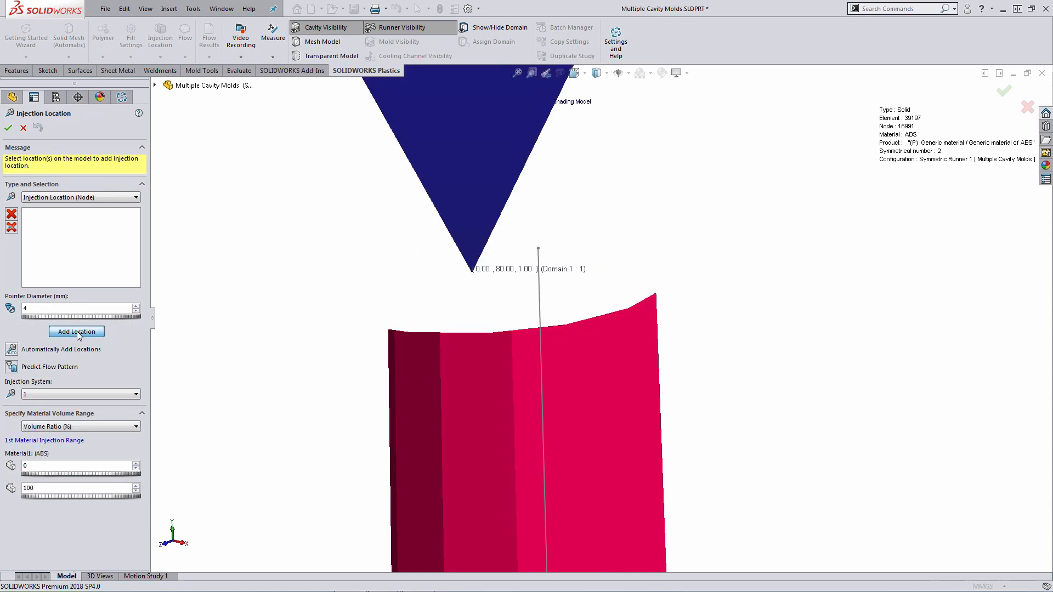
{"action": "left_click", "coordinate": [77, 331]}
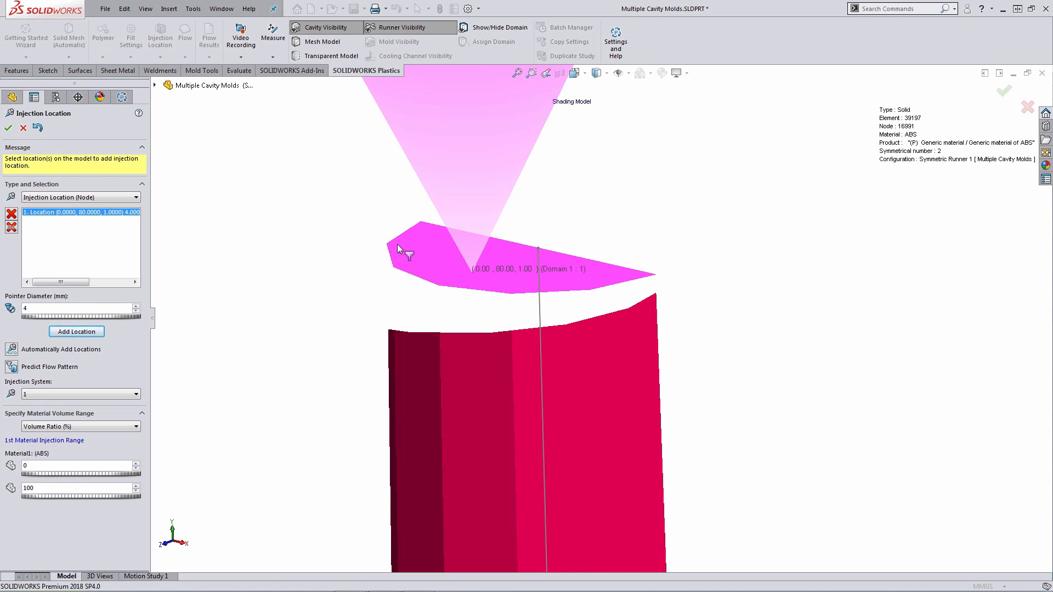
{"action": "left_click", "coordinate": [9, 127]}
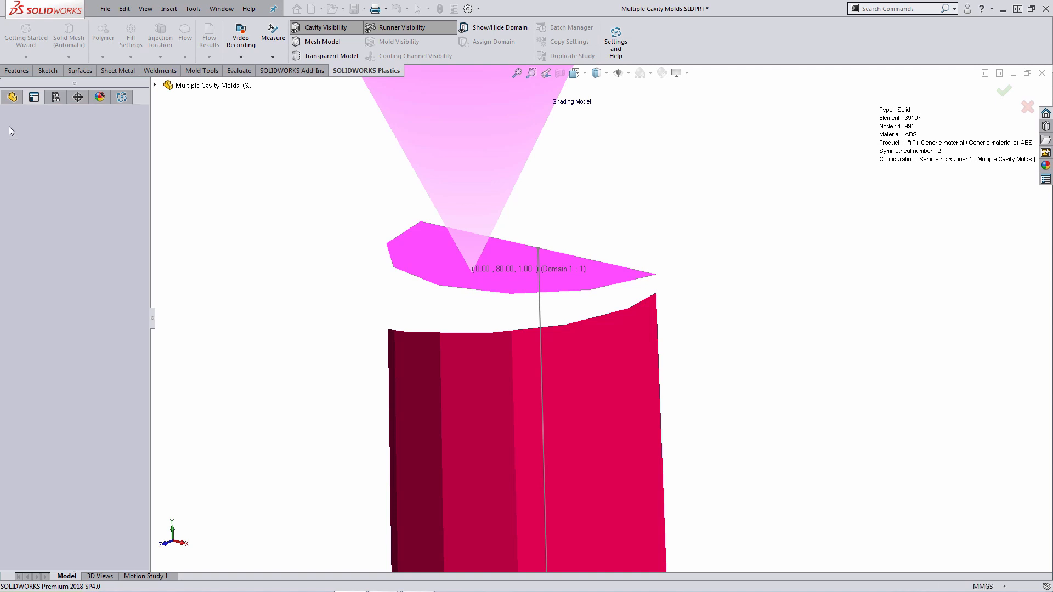
{"action": "left_click", "coordinate": [328, 28]}
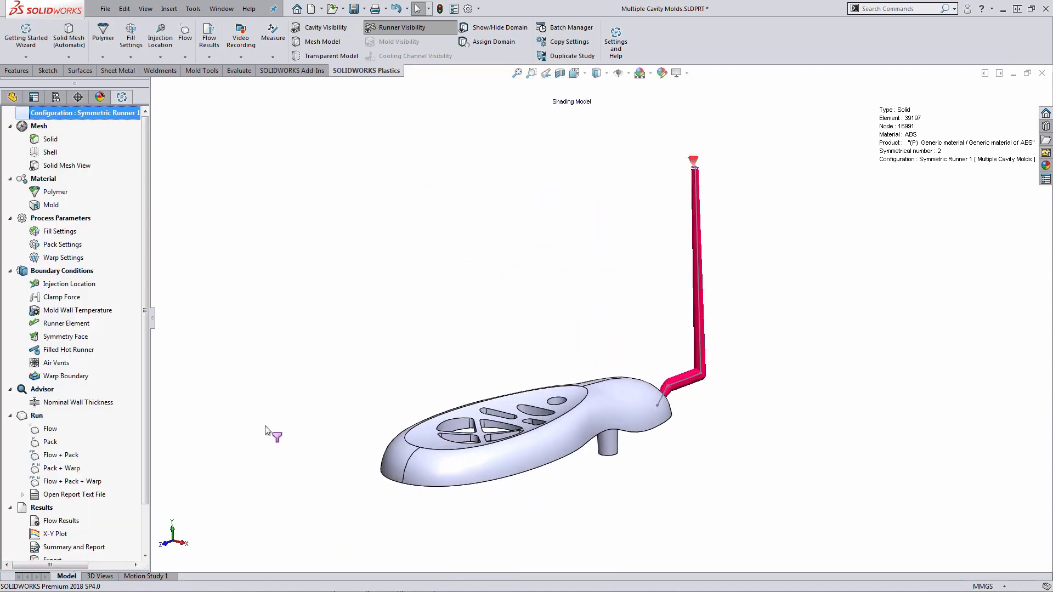
{"action": "right_click", "coordinate": [49, 429]}
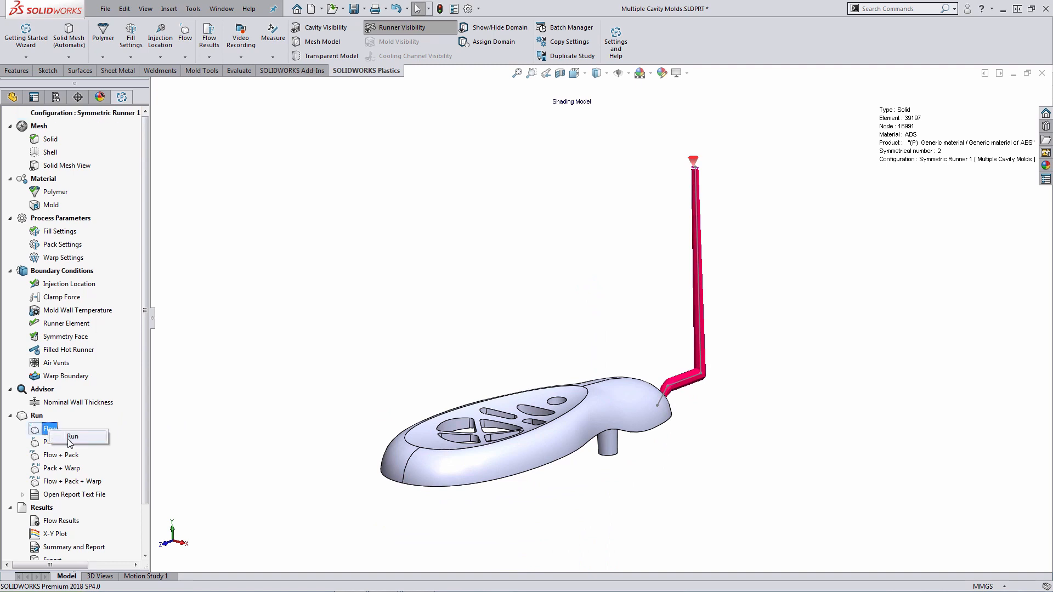
{"action": "mouse_move", "coordinate": [76, 441]}
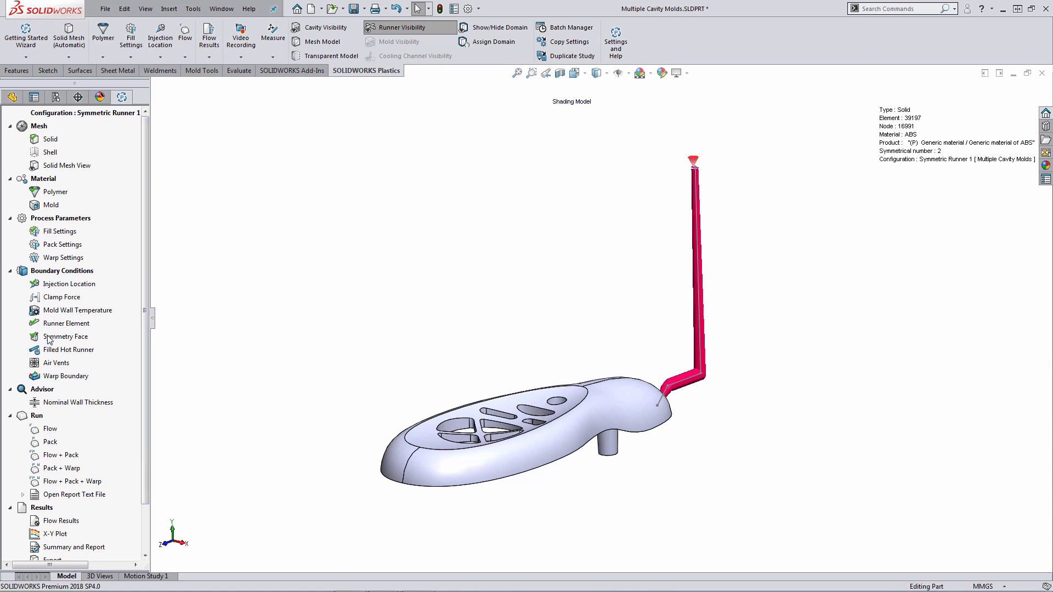
{"action": "right_click", "coordinate": [66, 337]}
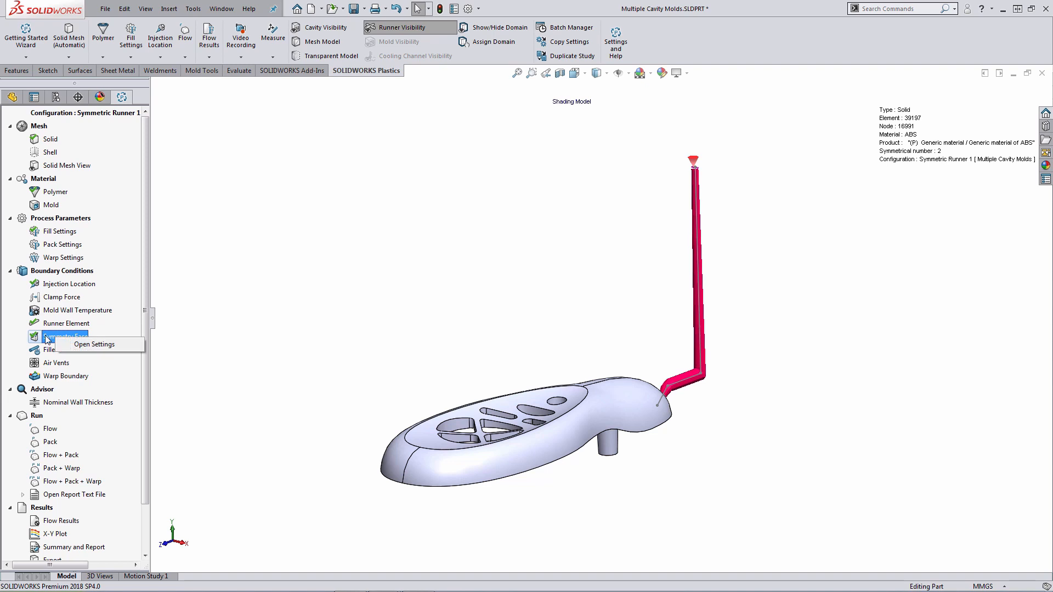
{"action": "left_click", "coordinate": [95, 343]}
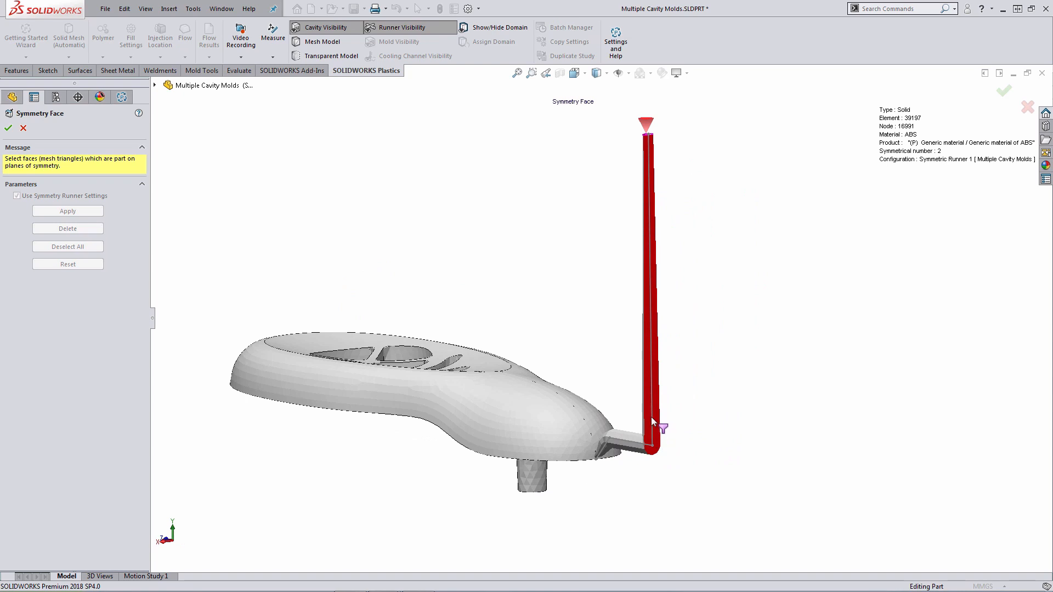
{"action": "mouse_move", "coordinate": [660, 338]}
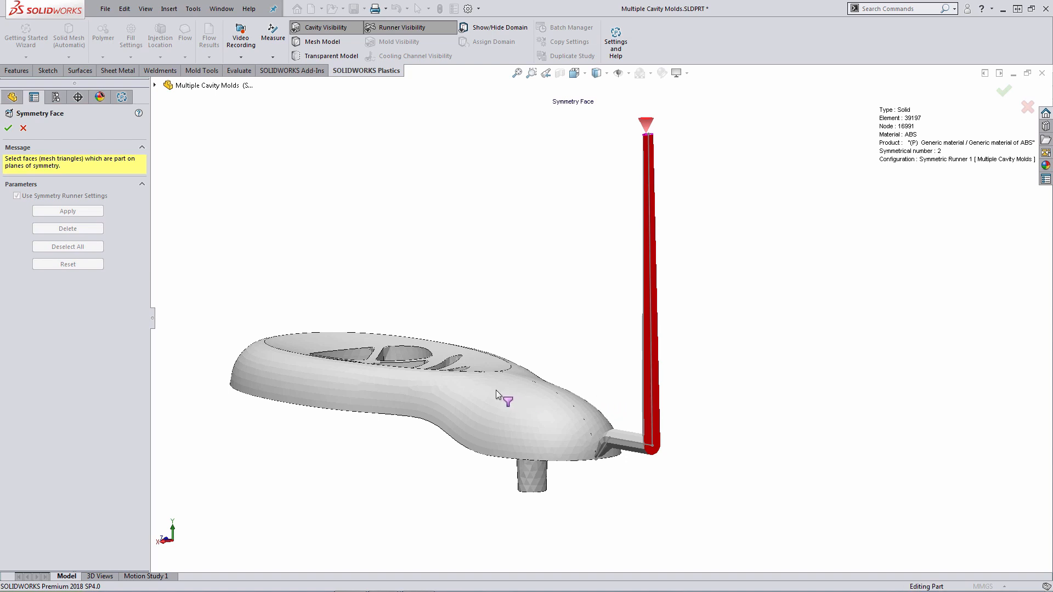
{"action": "left_click", "coordinate": [505, 409]}
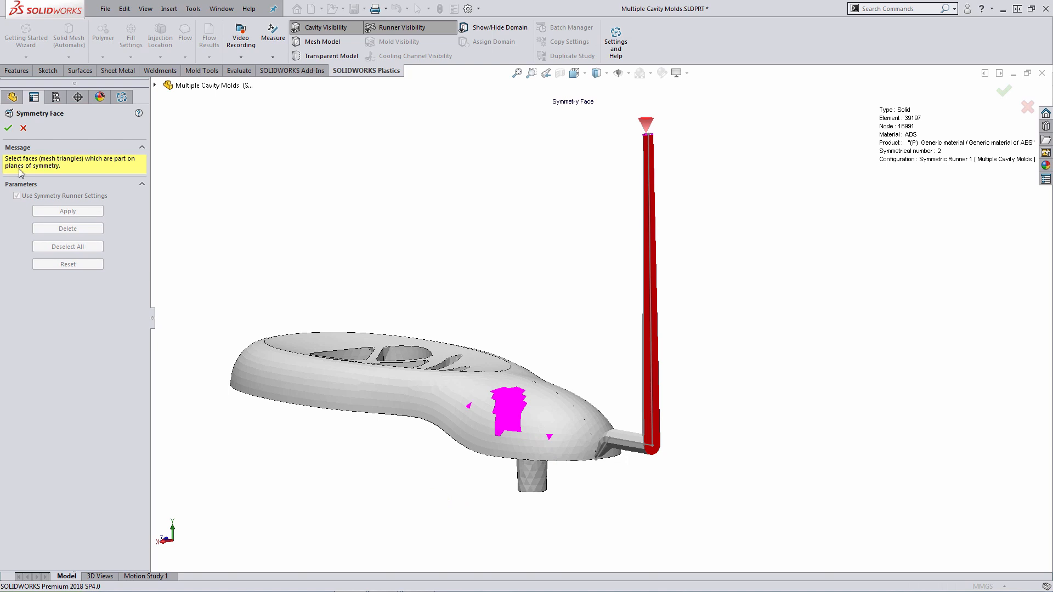
{"action": "mouse_move", "coordinate": [22, 129]}
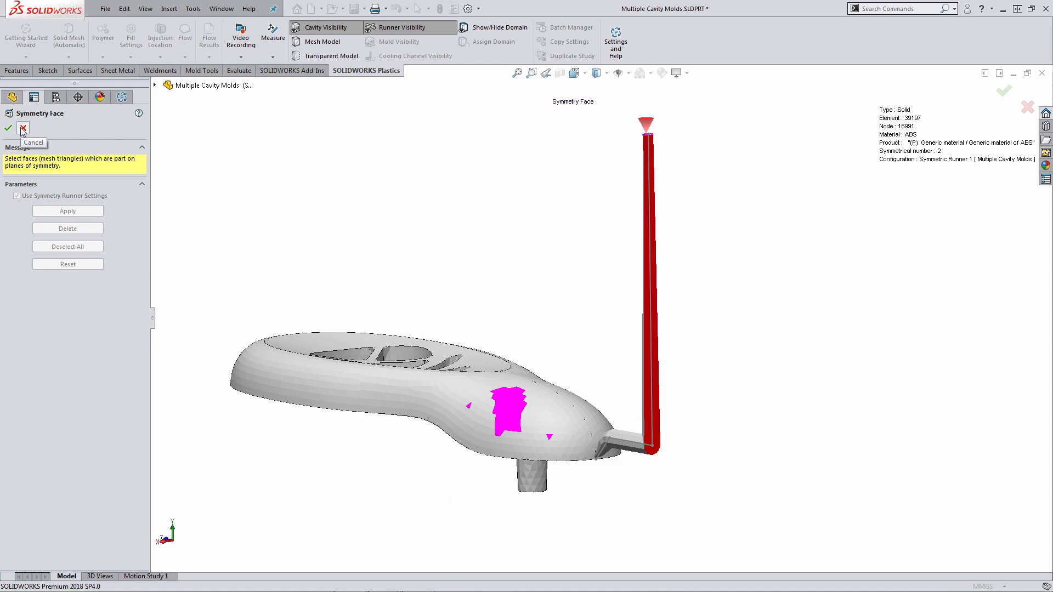
{"action": "left_click", "coordinate": [22, 129]}
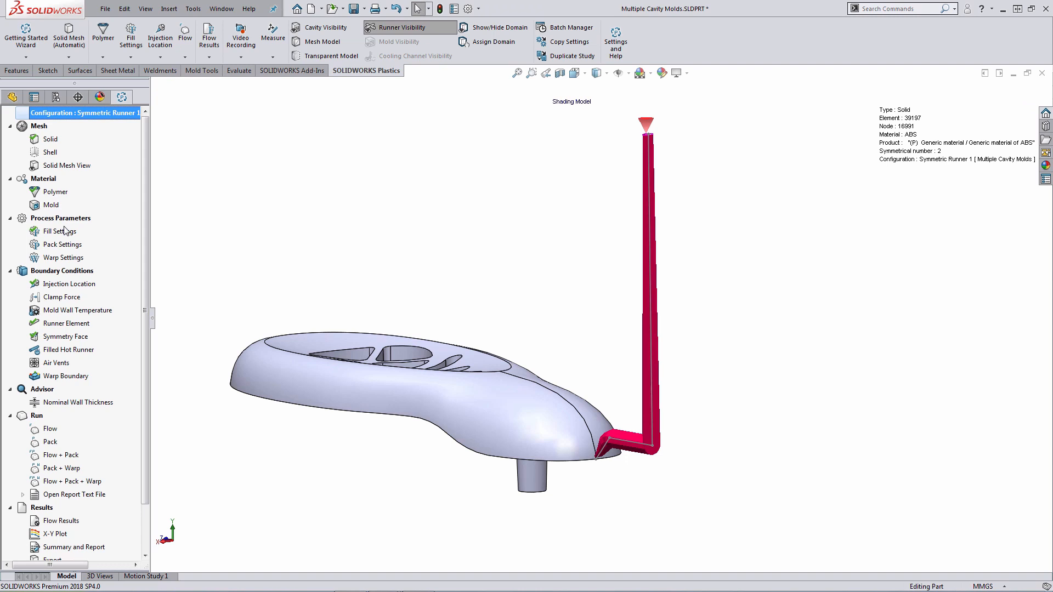
Activate the Symmetric Runner configuration and agree to reload its Plastics project.
{"action": "left_click", "coordinate": [56, 98]}
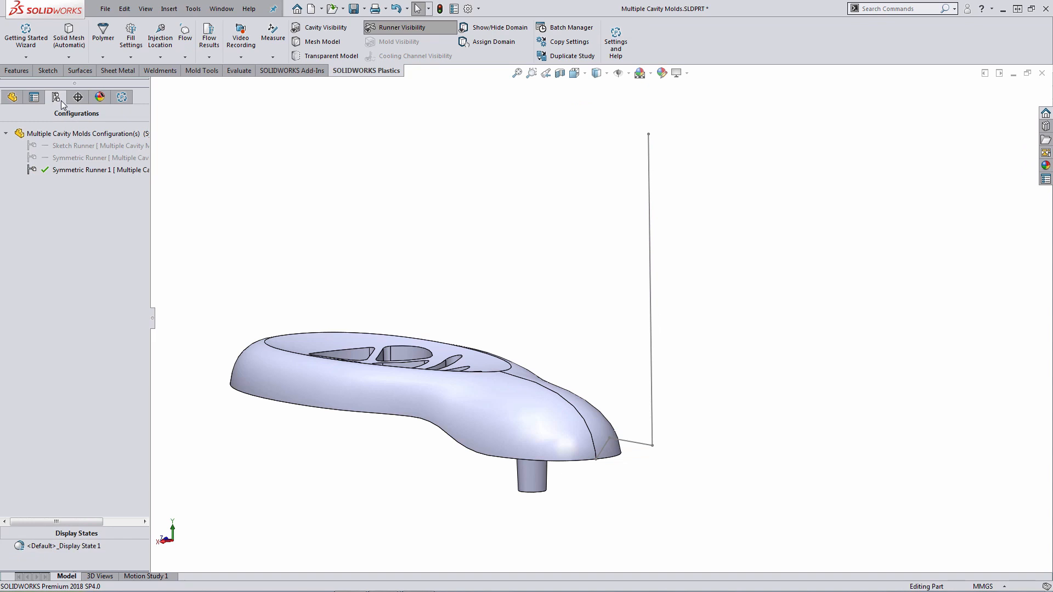
{"action": "double_click", "coordinate": [78, 158]}
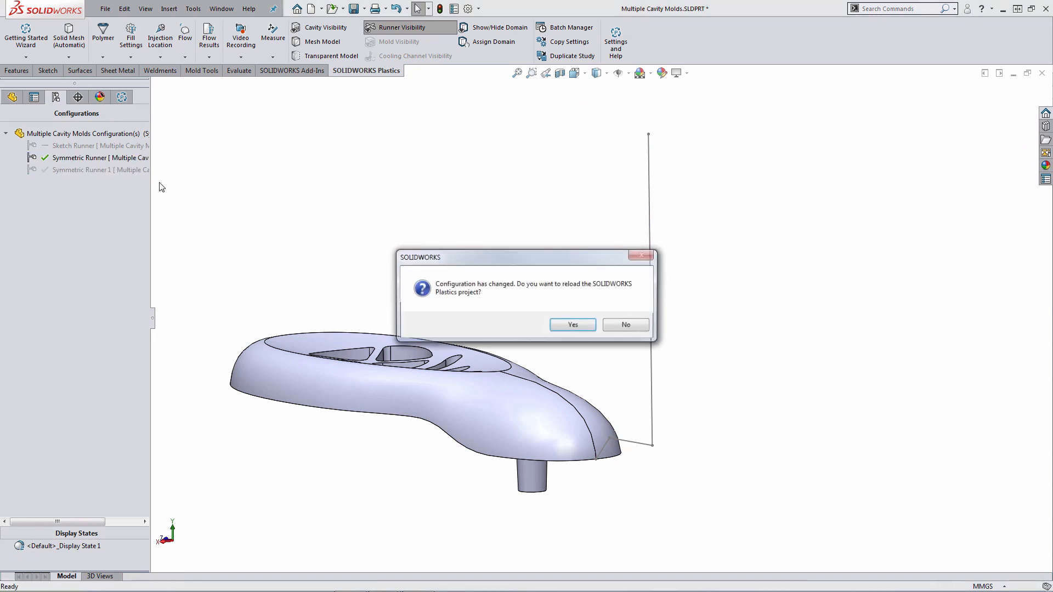
{"action": "left_click", "coordinate": [572, 325]}
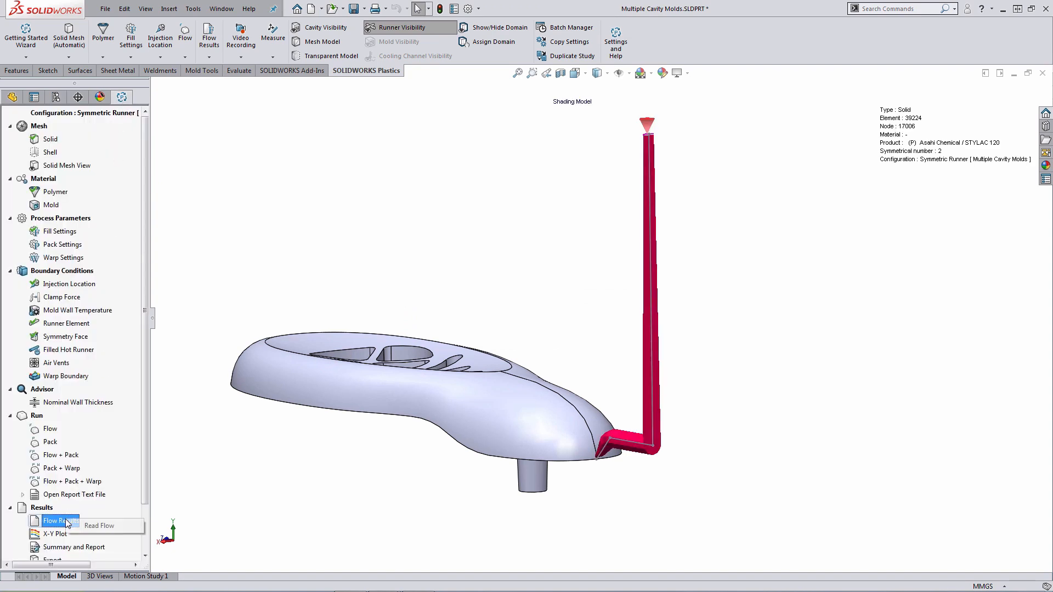
Read the flow results and play the Fill Time isosurface animation until the part fills.
{"action": "left_click", "coordinate": [61, 521]}
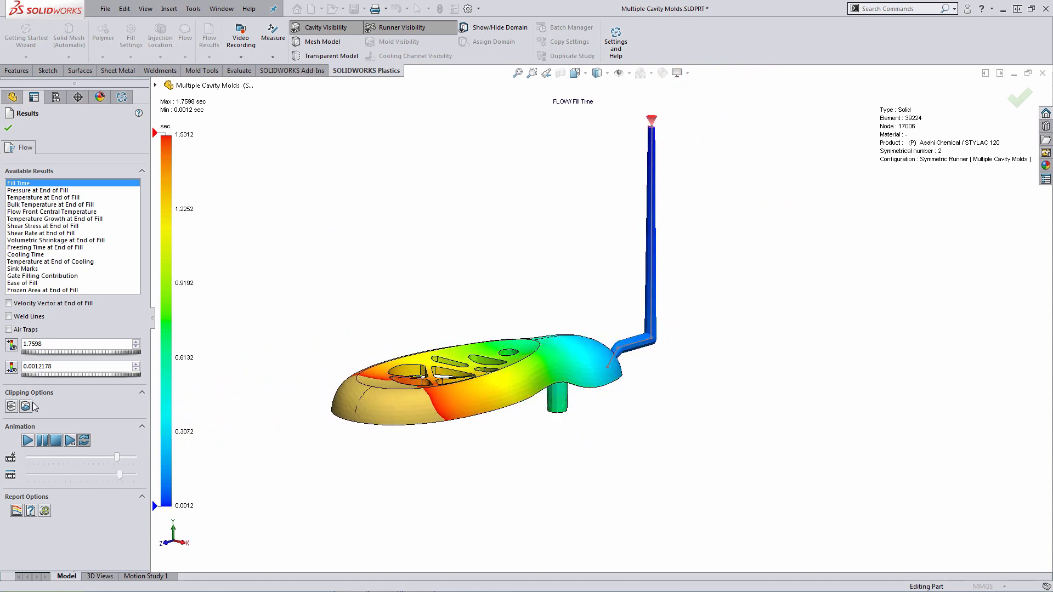
{"action": "left_click", "coordinate": [27, 407]}
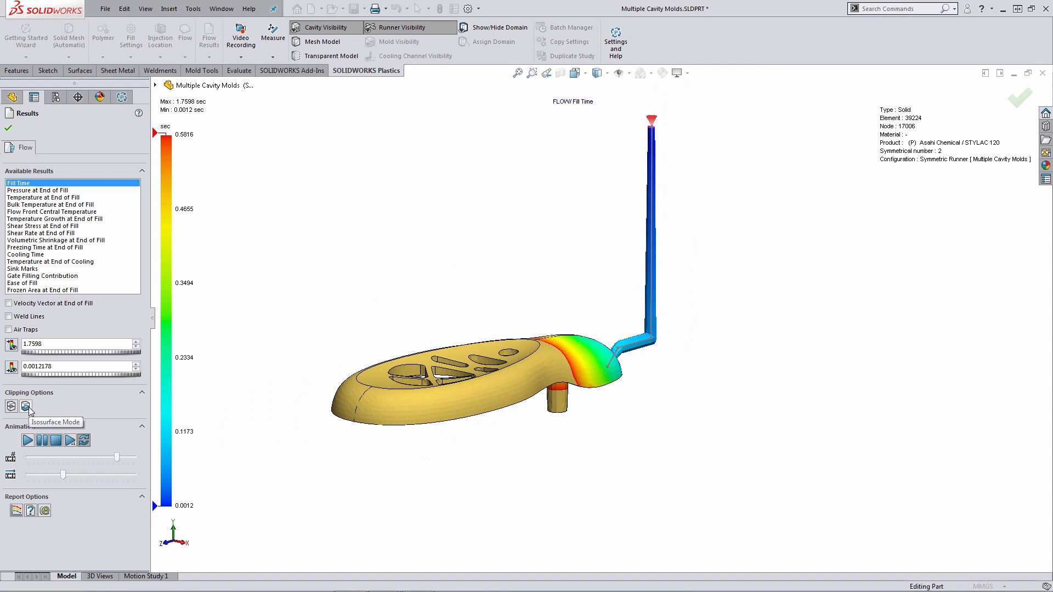
{"action": "left_click", "coordinate": [26, 406]}
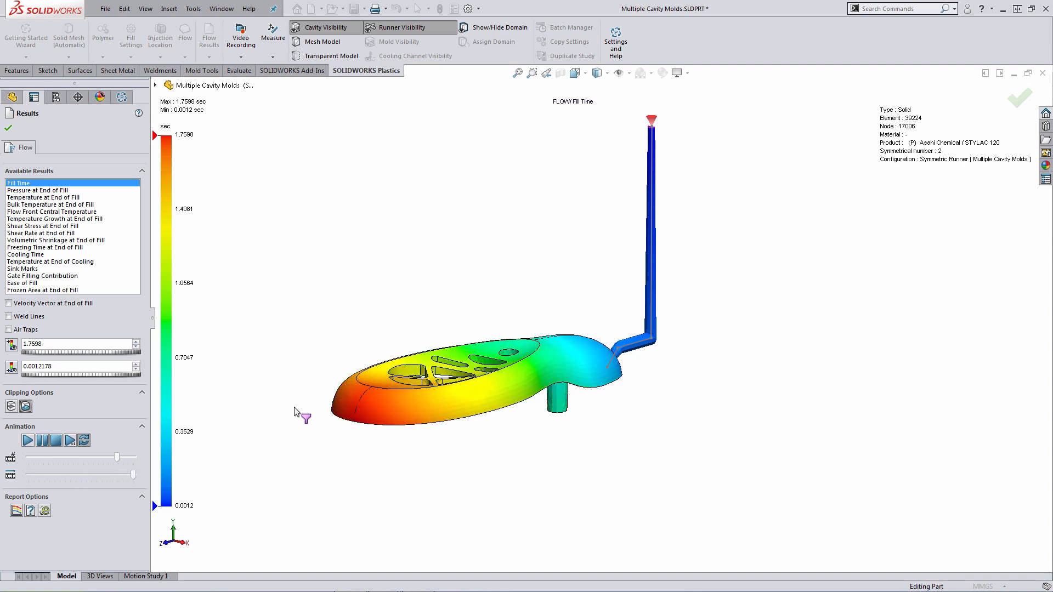
{"action": "left_click", "coordinate": [42, 191]}
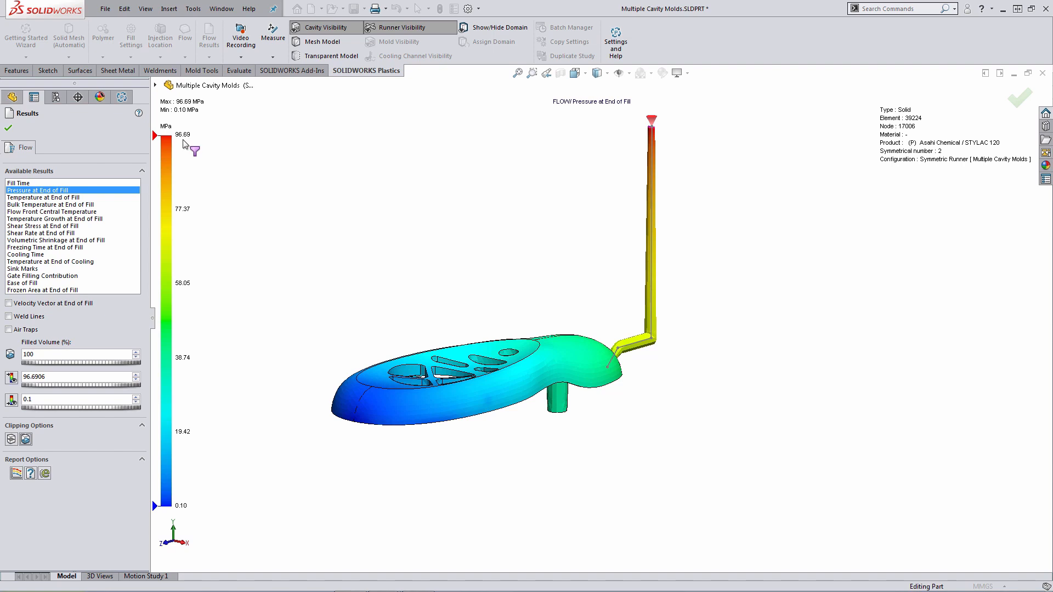
{"action": "mouse_move", "coordinate": [184, 149]}
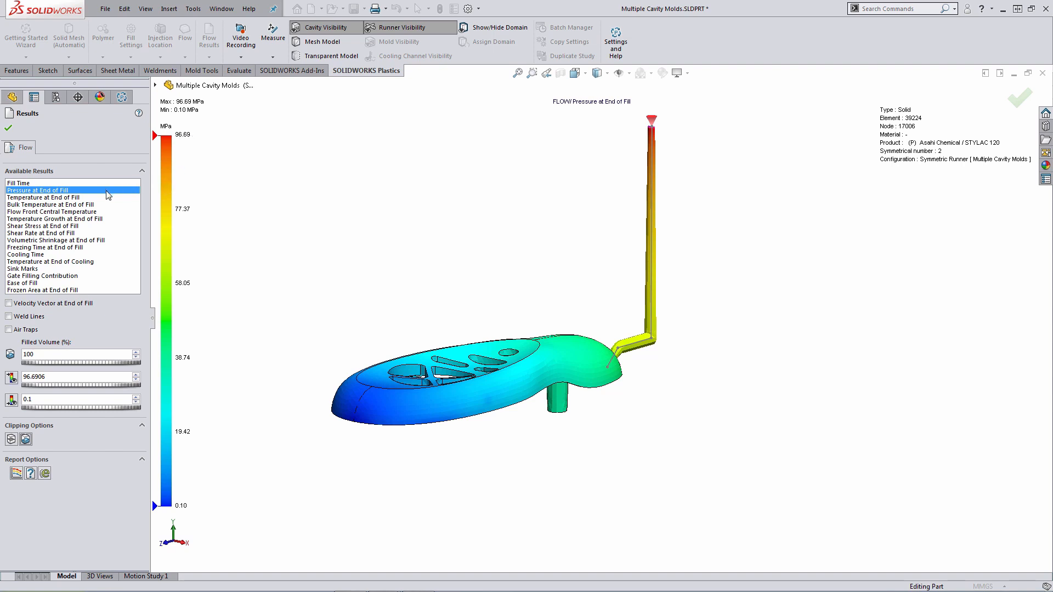
{"action": "mouse_move", "coordinate": [92, 212]}
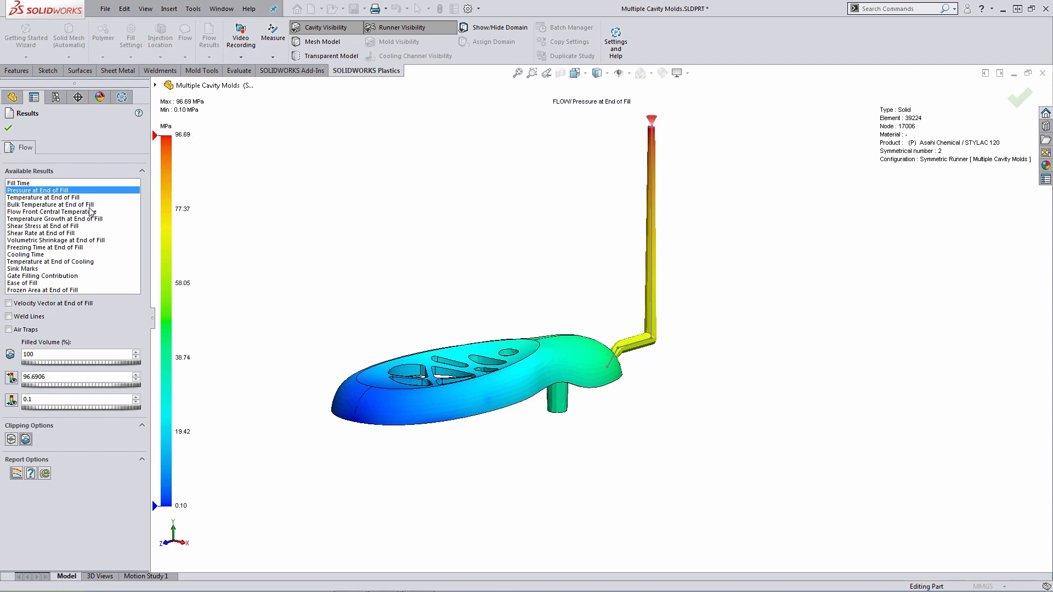
Display the Sink Marks result with air trap locations marked on the part.
{"action": "left_click", "coordinate": [22, 269]}
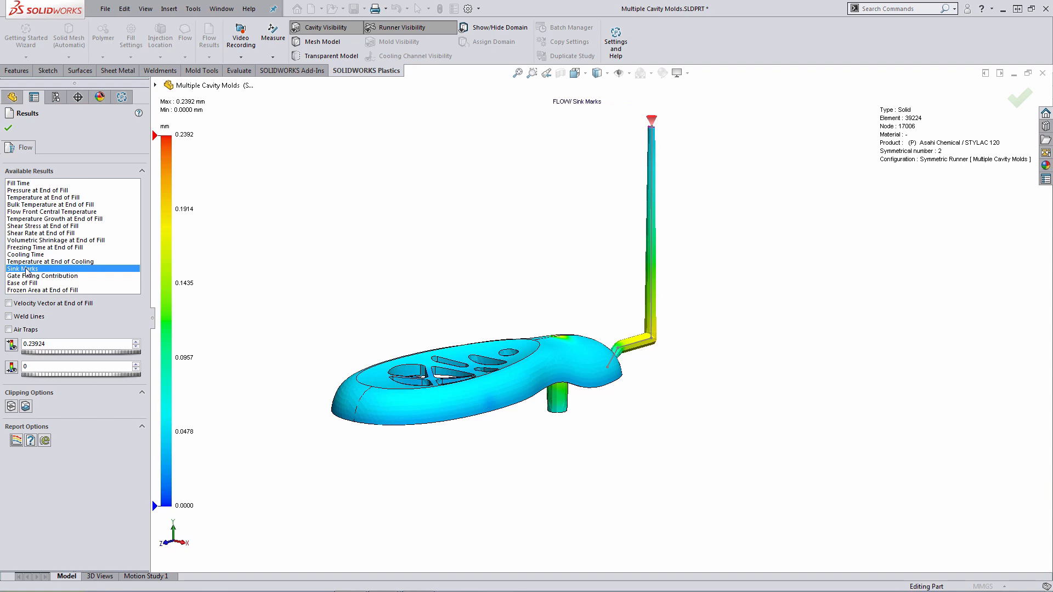
{"action": "left_click", "coordinate": [9, 329]}
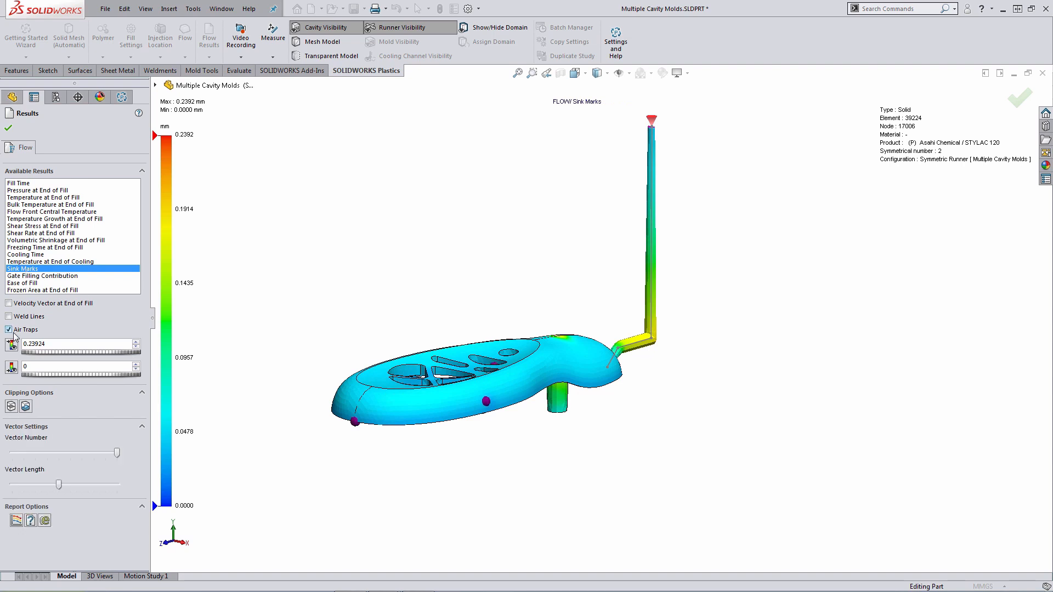